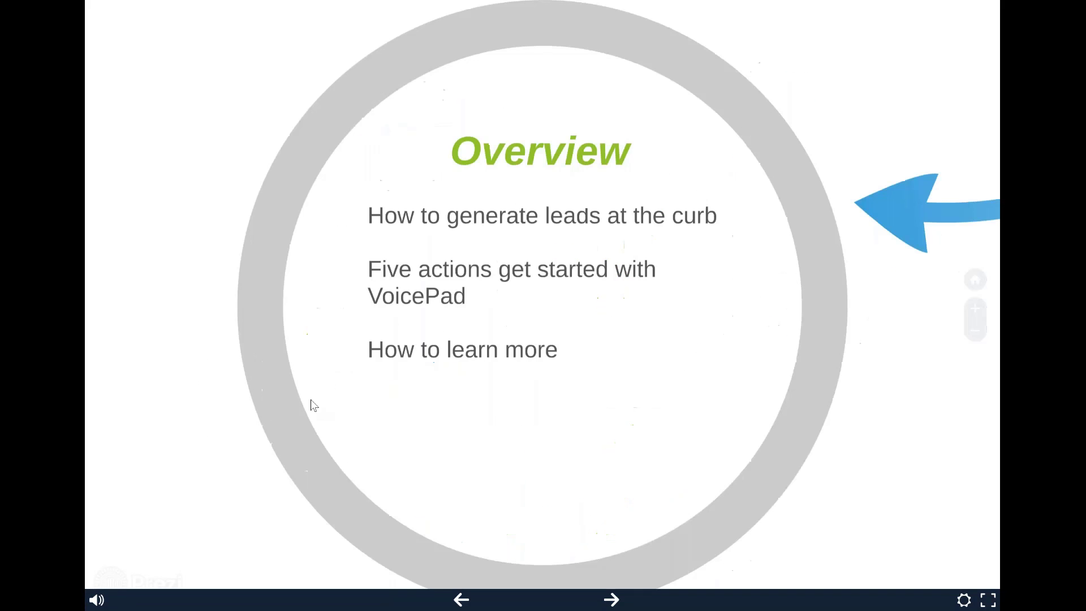
# - Advance the Prezi past the Overview slide to the website with the login link
pyautogui.click(615, 602)
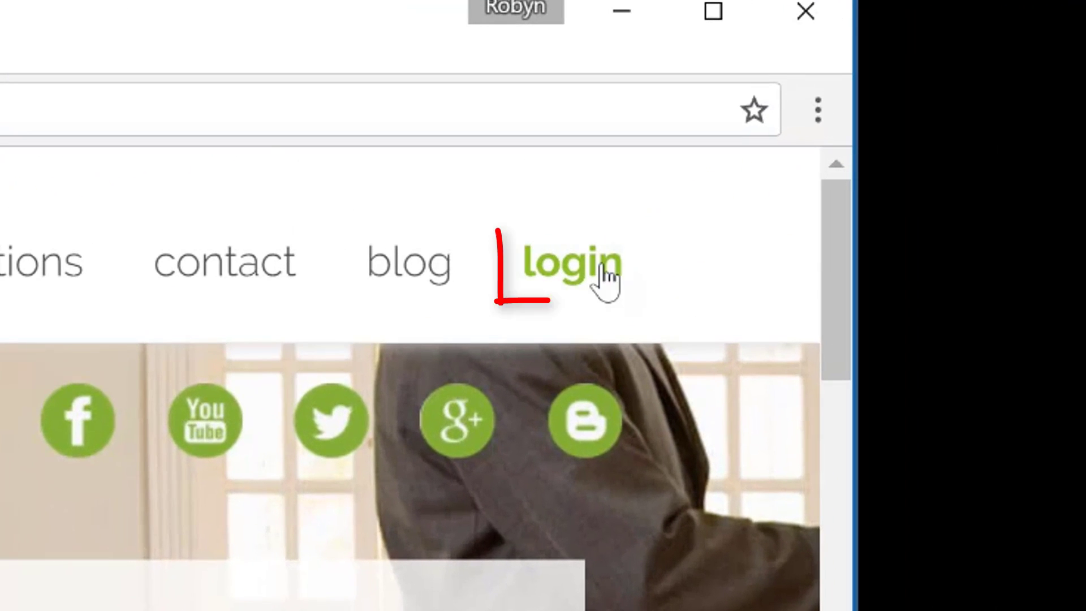
# - Go to the VoicePad customer login and fill in the saved sdagent1 agent username
pyautogui.click(568, 263)
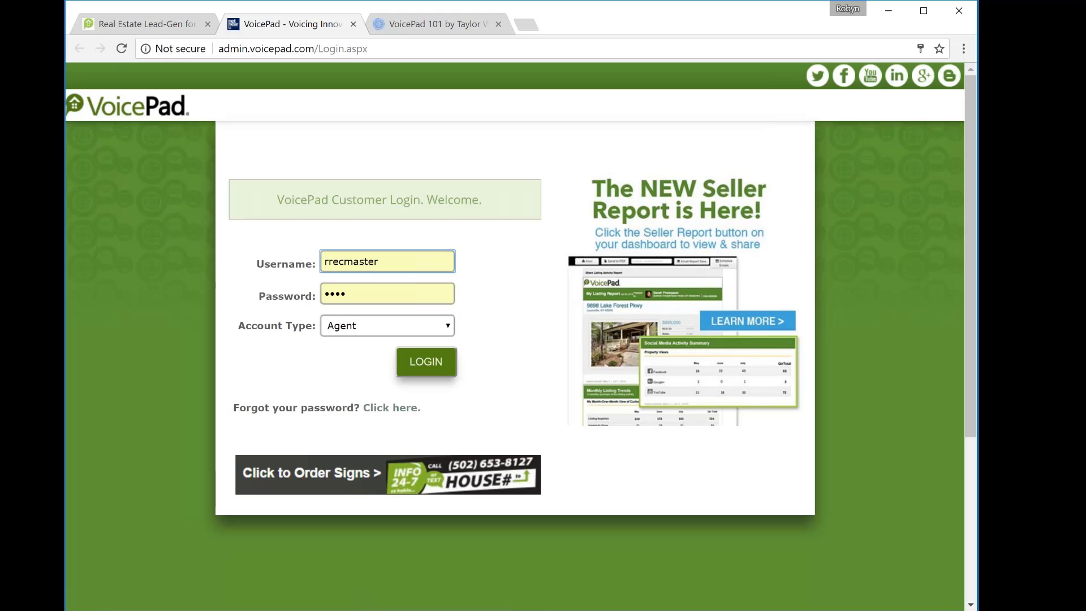
pyautogui.click(387, 262)
pyautogui.write('sd')
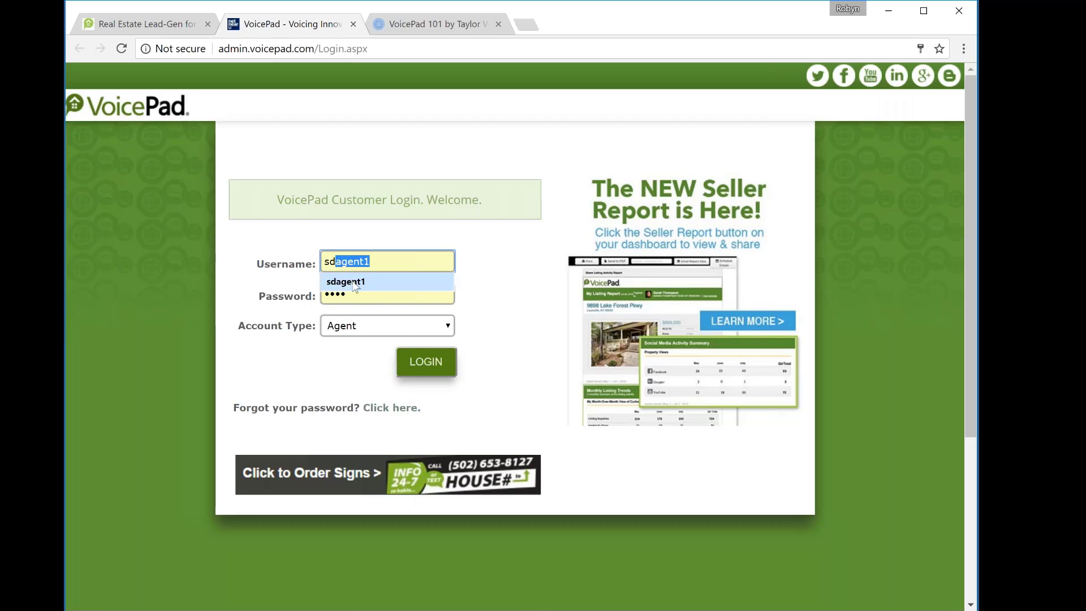
pyautogui.click(386, 294)
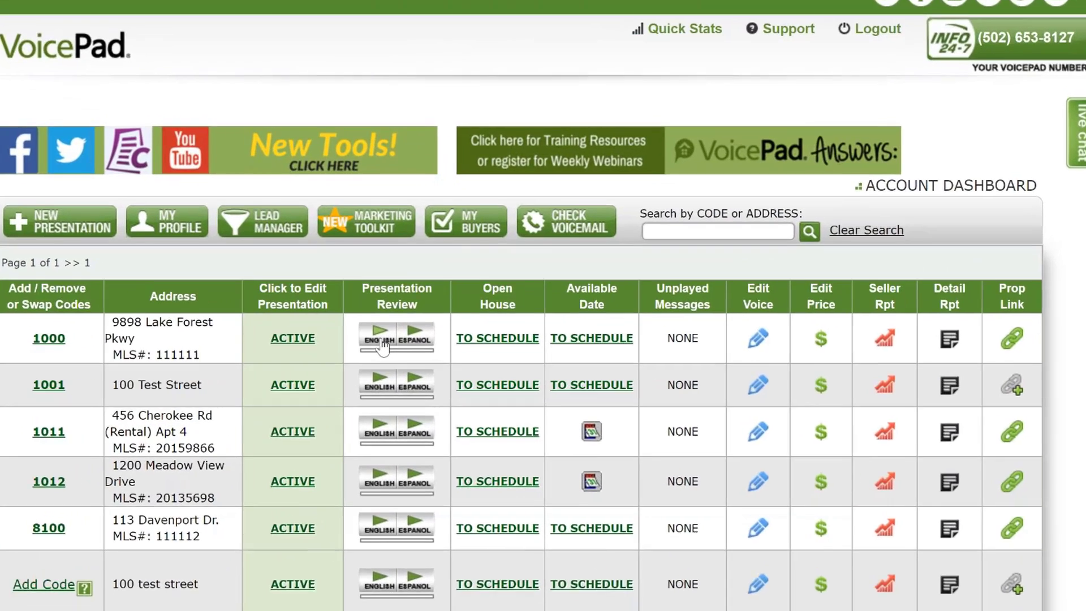
pyautogui.click(377, 335)
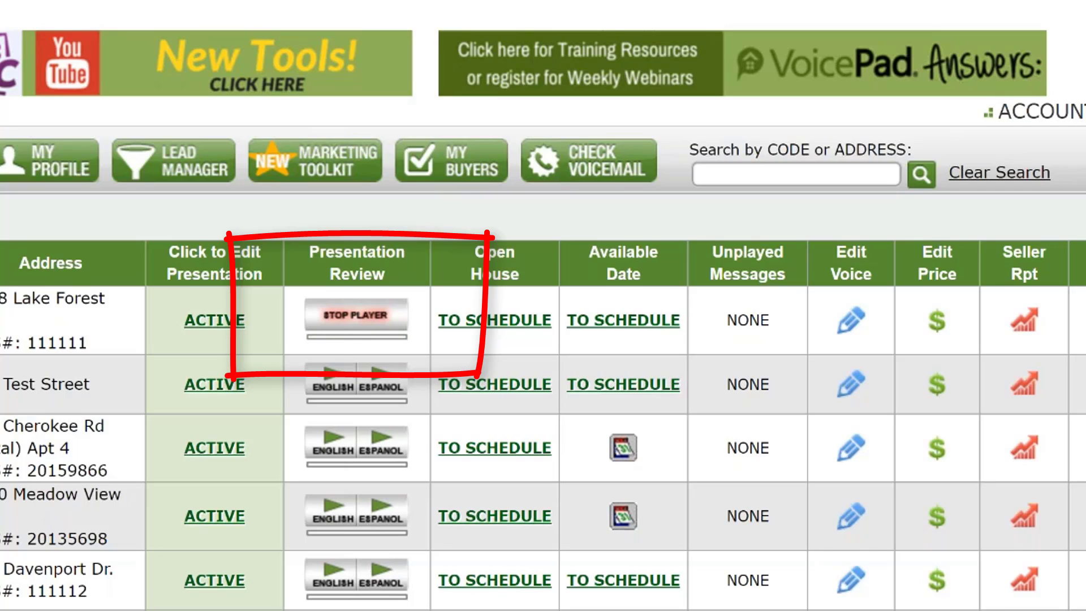
pyautogui.click(355, 316)
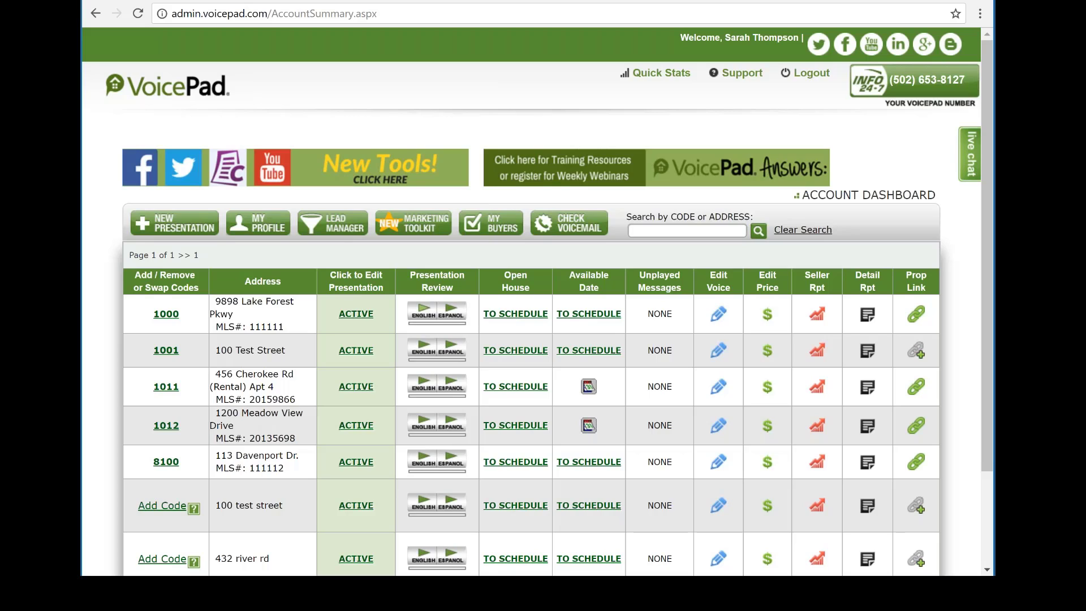
pyautogui.moveTo(717, 324)
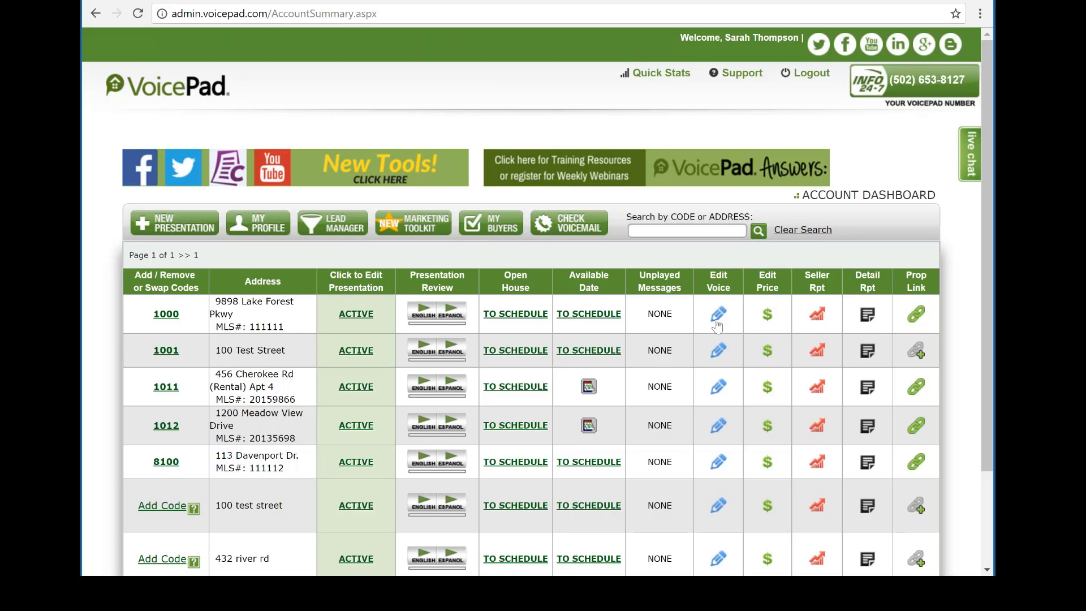
pyautogui.moveTo(717, 314)
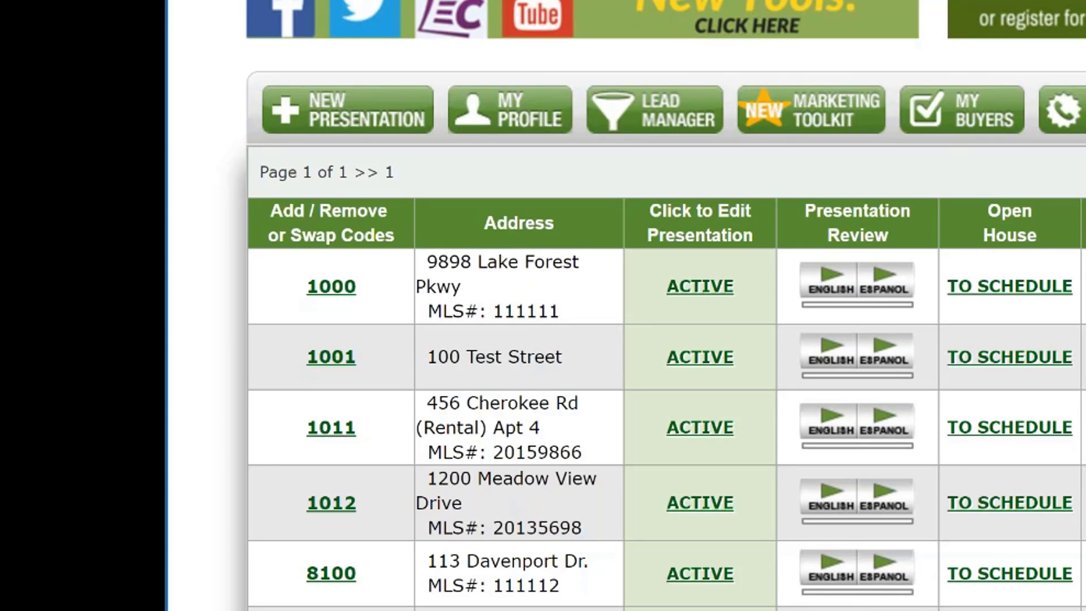
pyautogui.moveTo(360, 312)
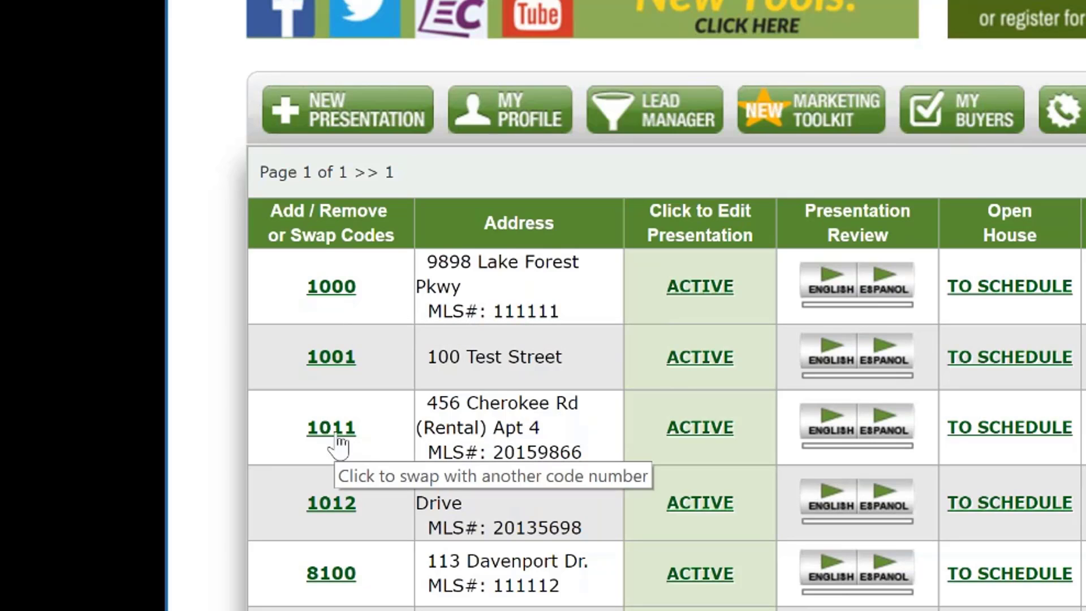
pyautogui.click(330, 428)
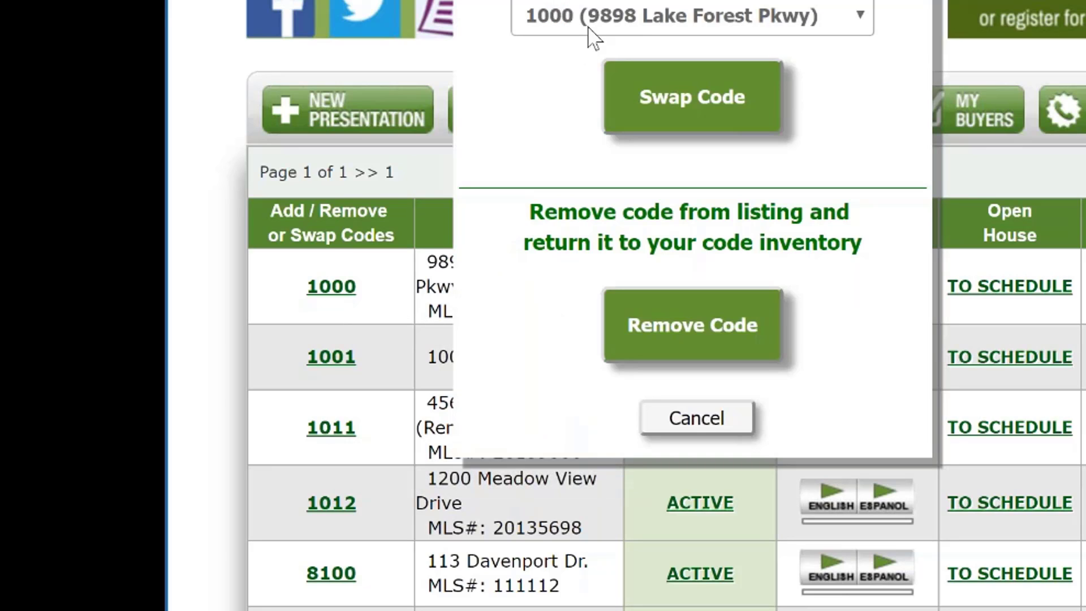
pyautogui.moveTo(669, 118)
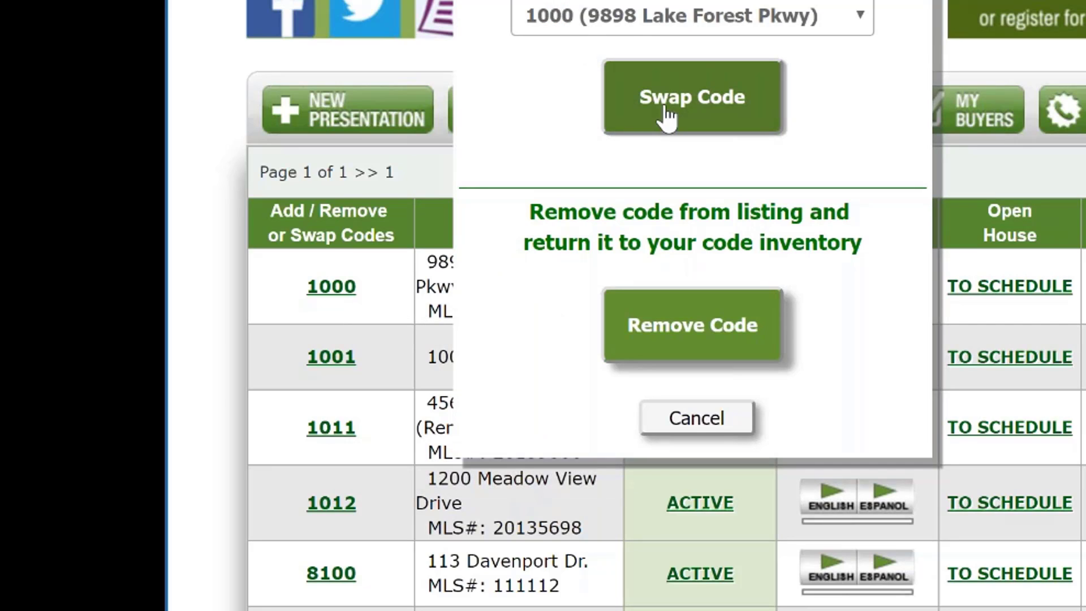
pyautogui.click(696, 416)
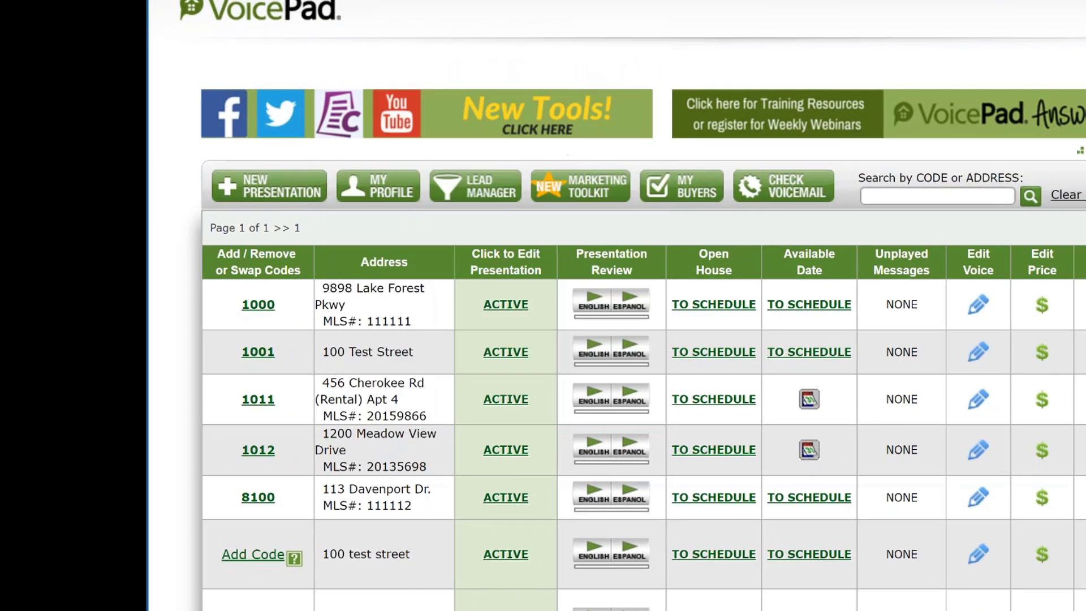
pyautogui.moveTo(393, 391)
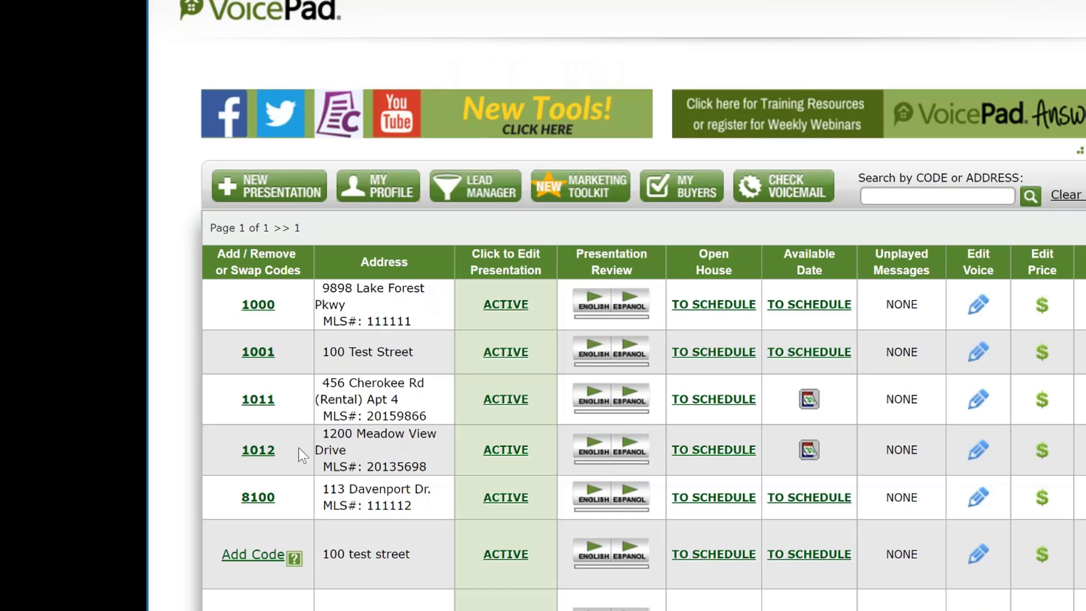
pyautogui.moveTo(401, 415)
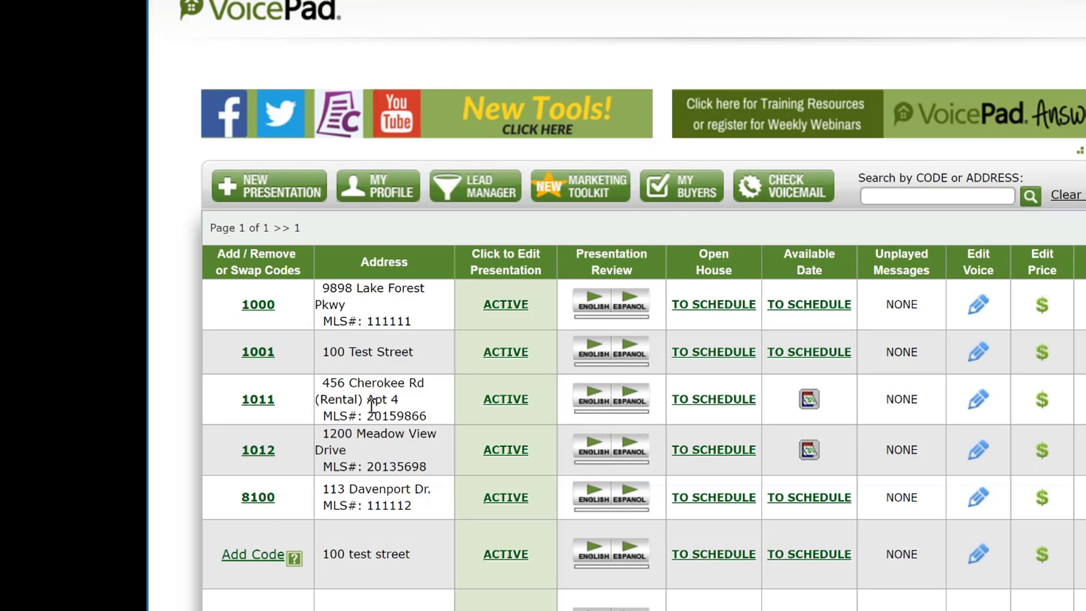
pyautogui.moveTo(396, 321)
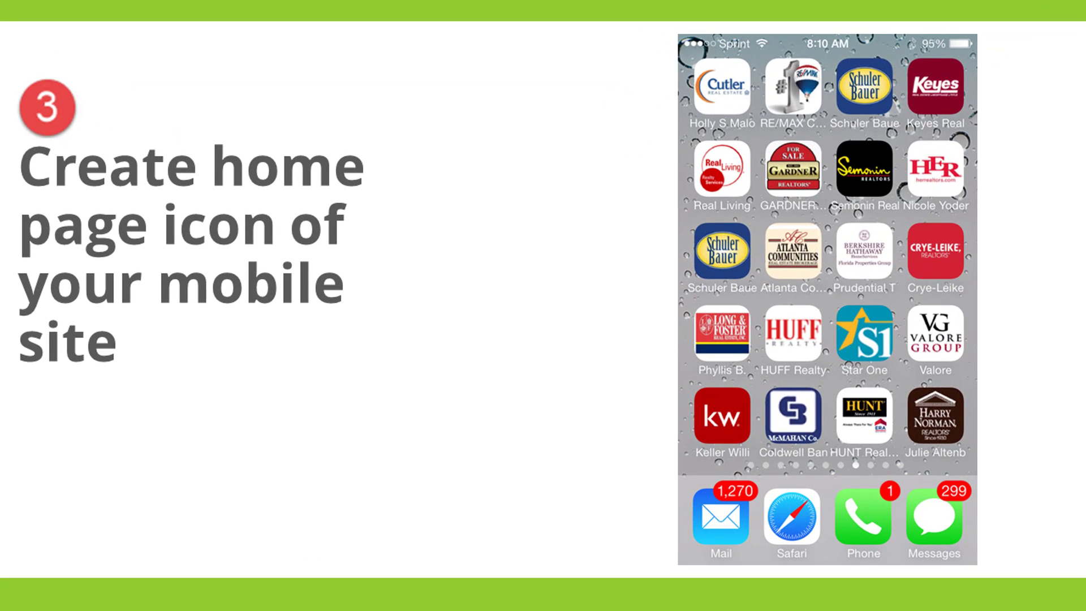
# - Advance to the next recap slide before returning to the VoicePad dashboard
pyautogui.press('Right')
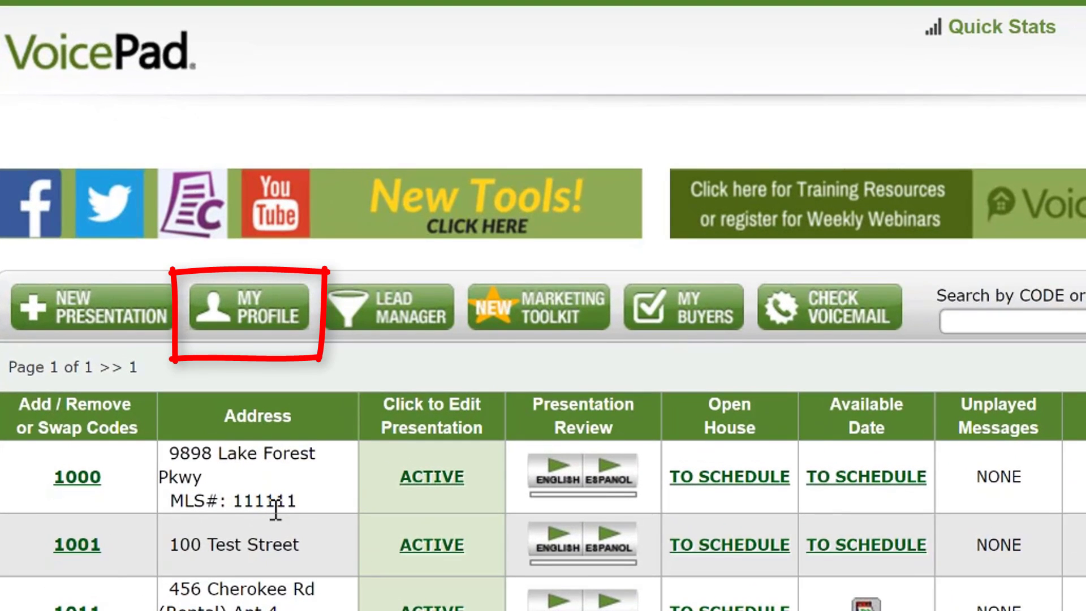
# - Go to the Agent Profile page from the dashboard's MY PROFILE button
pyautogui.click(249, 310)
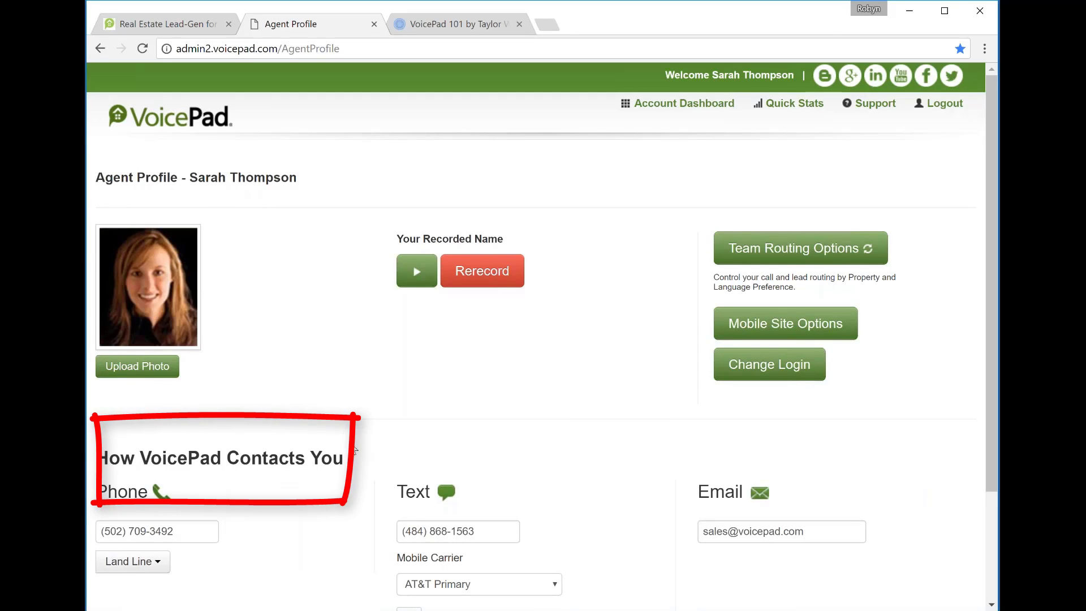
pyautogui.moveTo(482, 464)
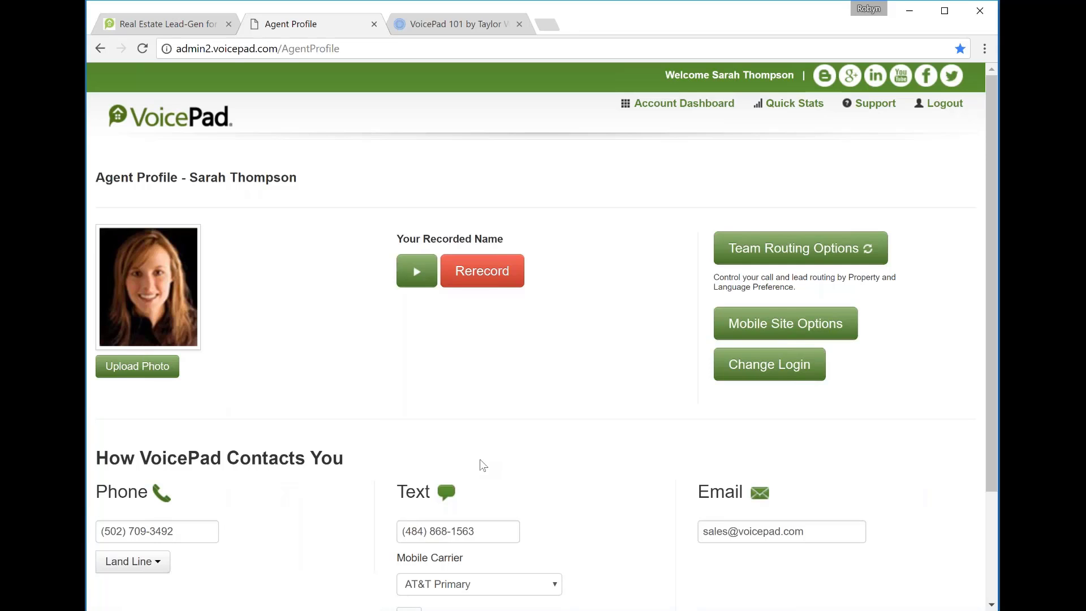
pyautogui.moveTo(255, 478)
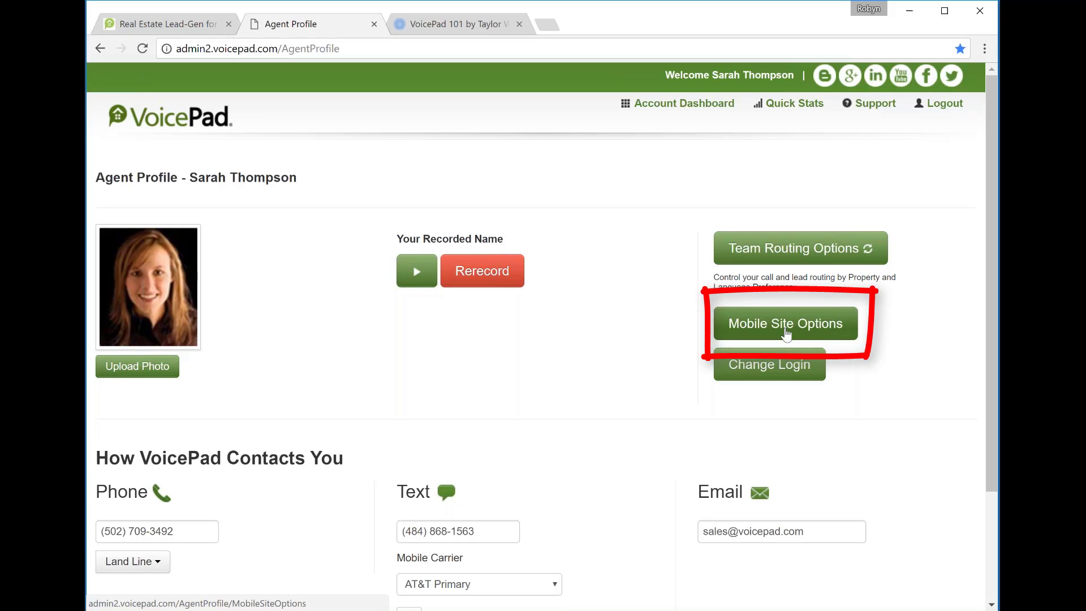
pyautogui.click(785, 324)
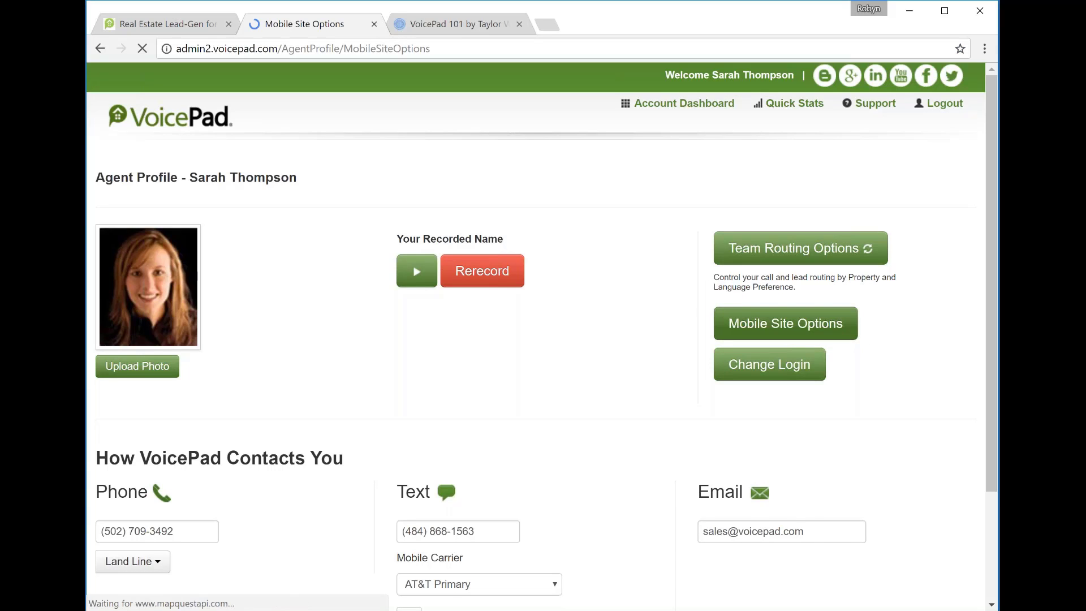
pyautogui.click(785, 323)
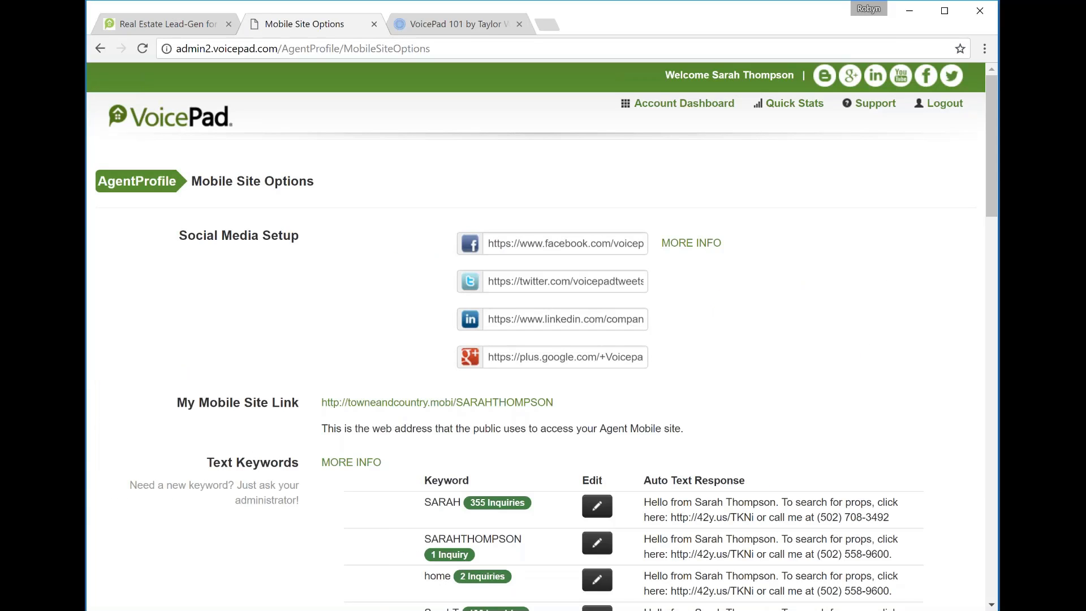
pyautogui.moveTo(437, 403)
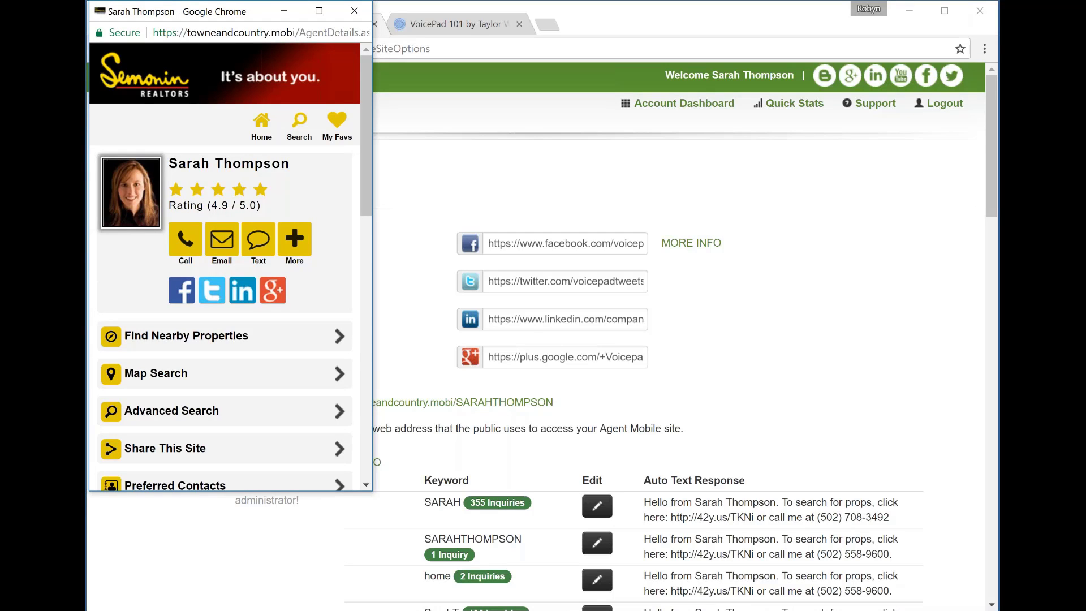
pyautogui.moveTo(271, 307)
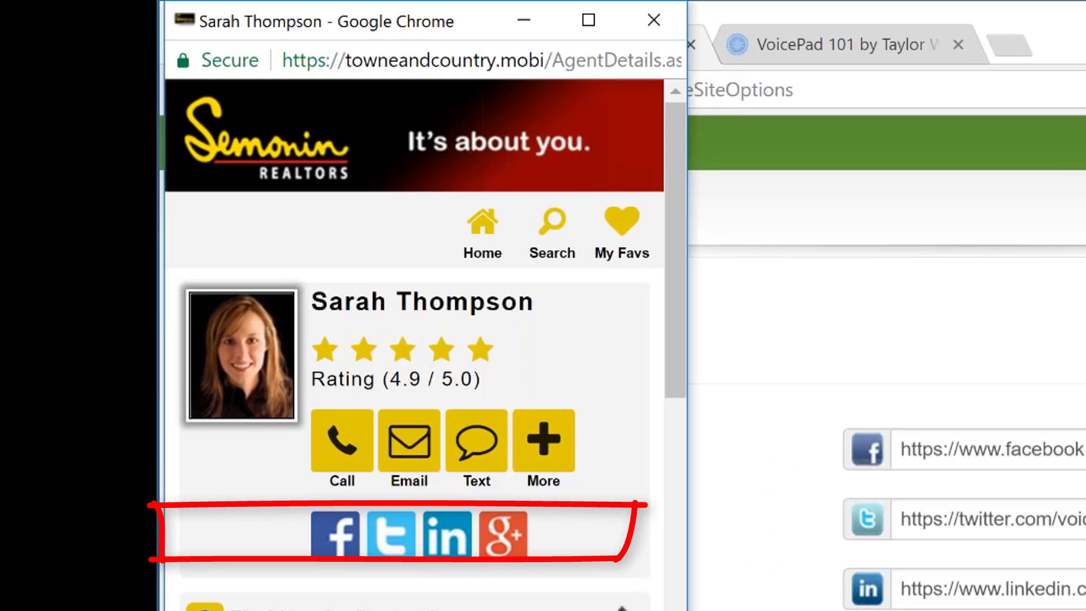
pyautogui.moveTo(509, 549)
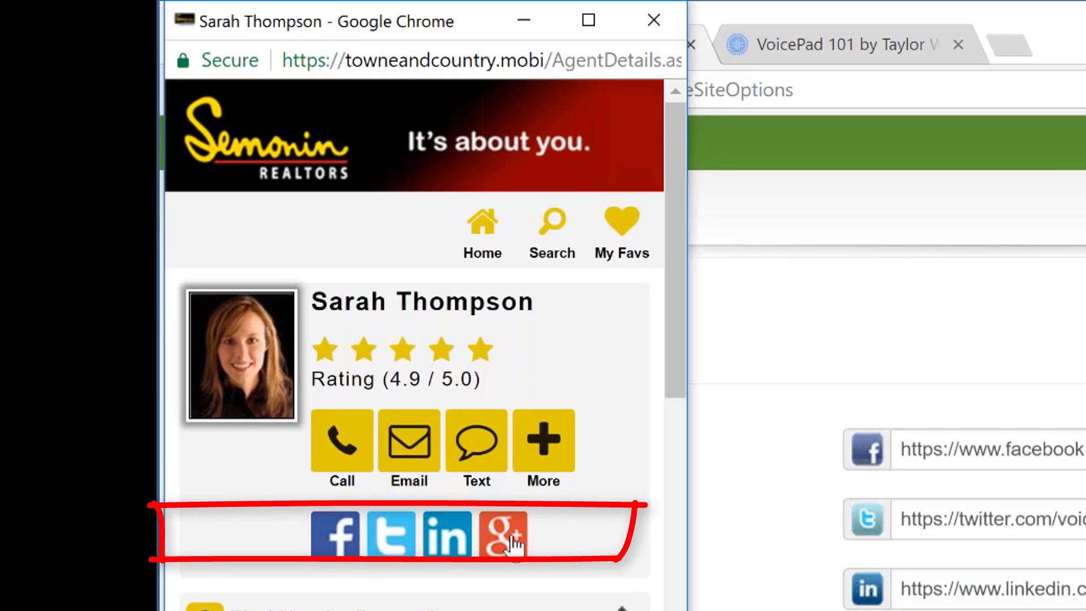
pyautogui.moveTo(512, 539)
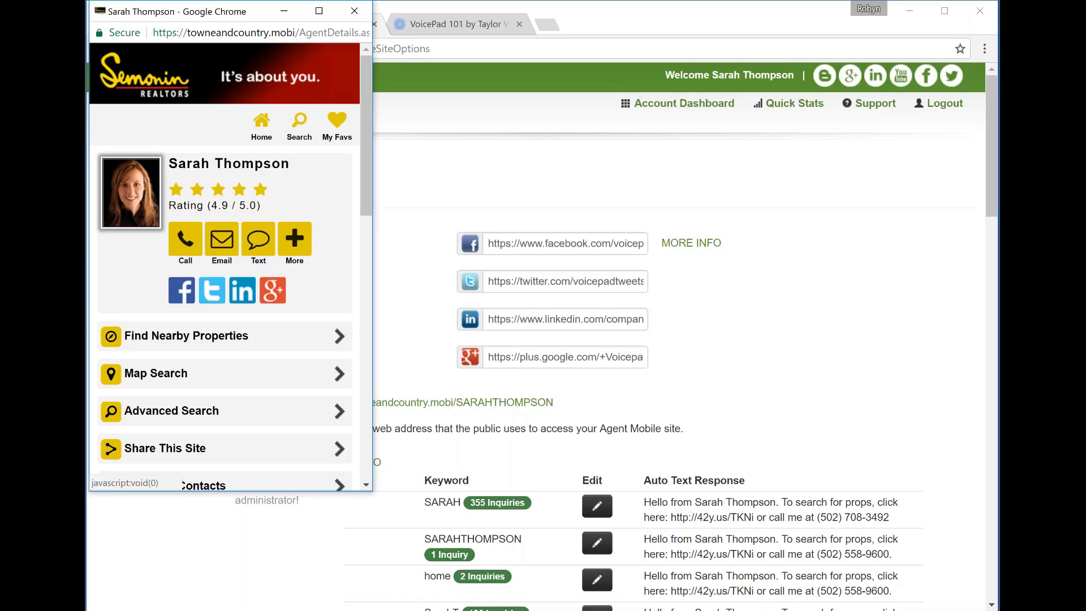
pyautogui.moveTo(396, 377)
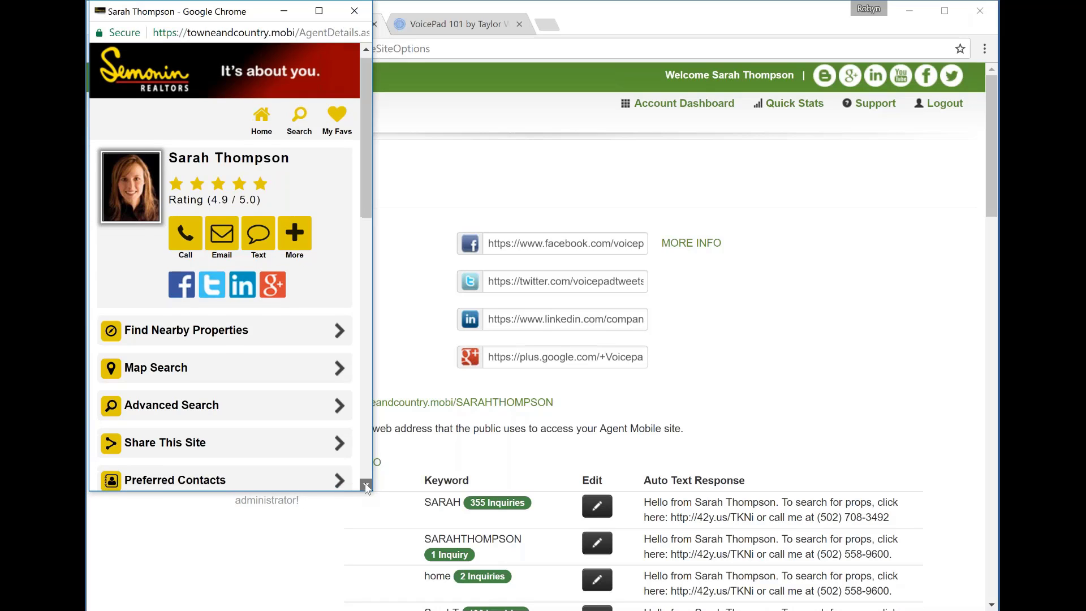
pyautogui.scroll(-3)
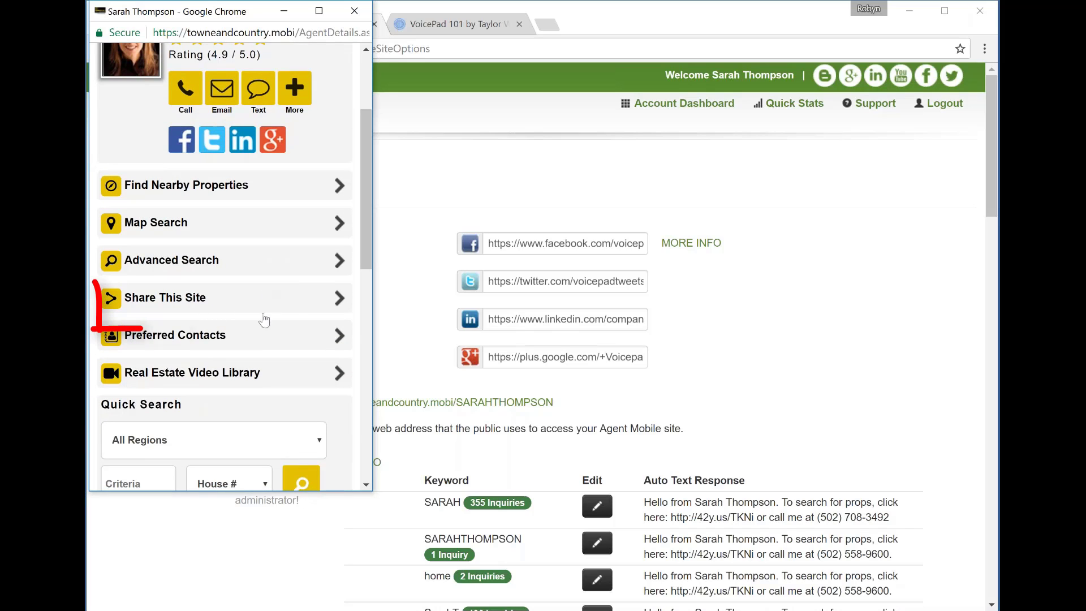
pyautogui.click(165, 297)
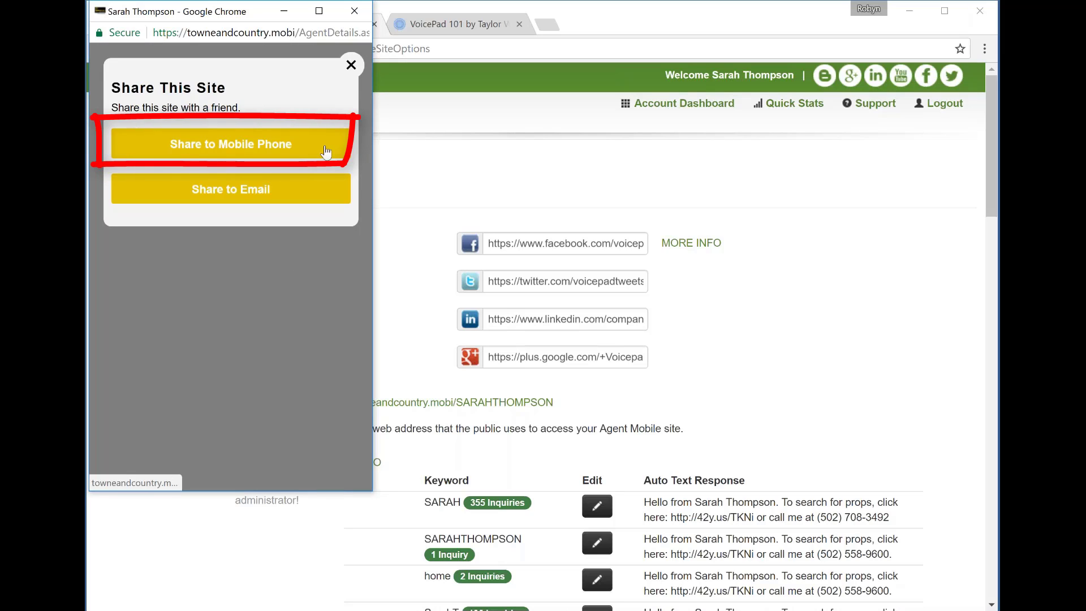
pyautogui.click(231, 144)
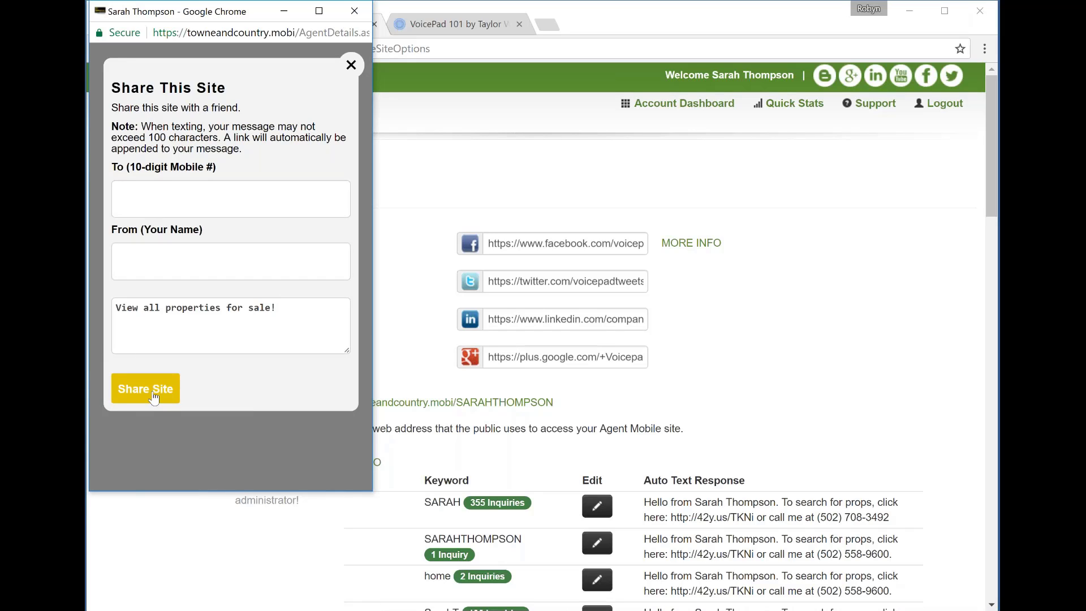
pyautogui.moveTo(351, 67)
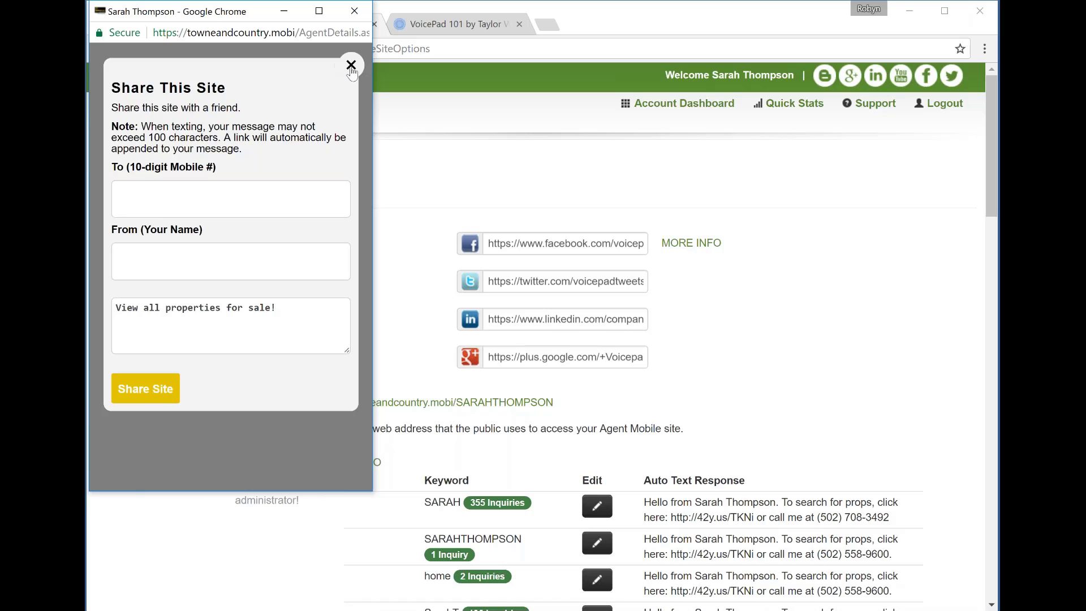
pyautogui.click(351, 64)
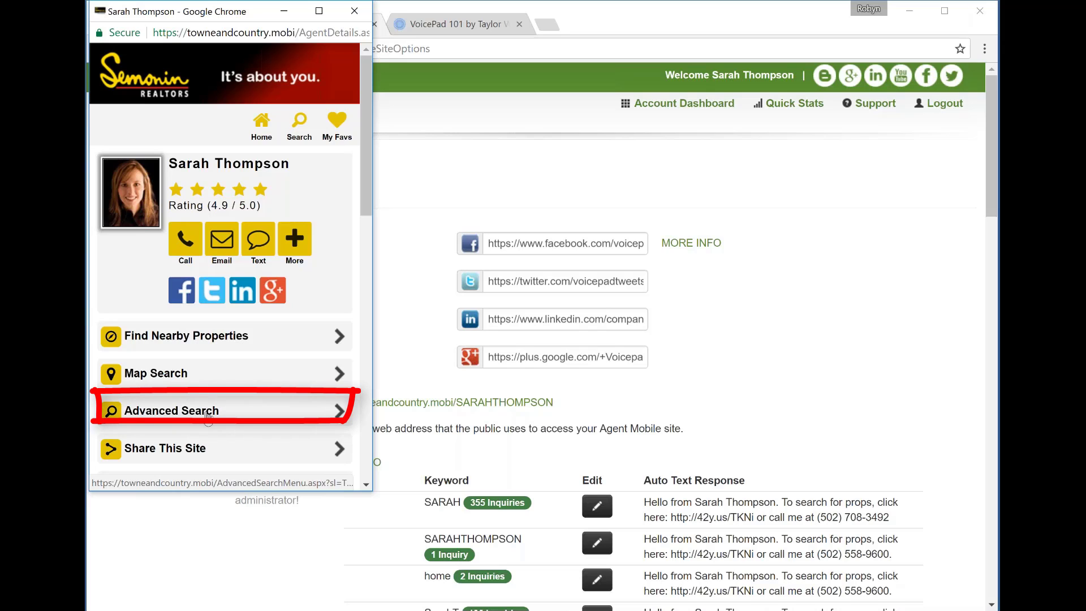
# - Run an advanced residential search priced $125,000 to $450,000 on the mobile site
pyautogui.click(172, 410)
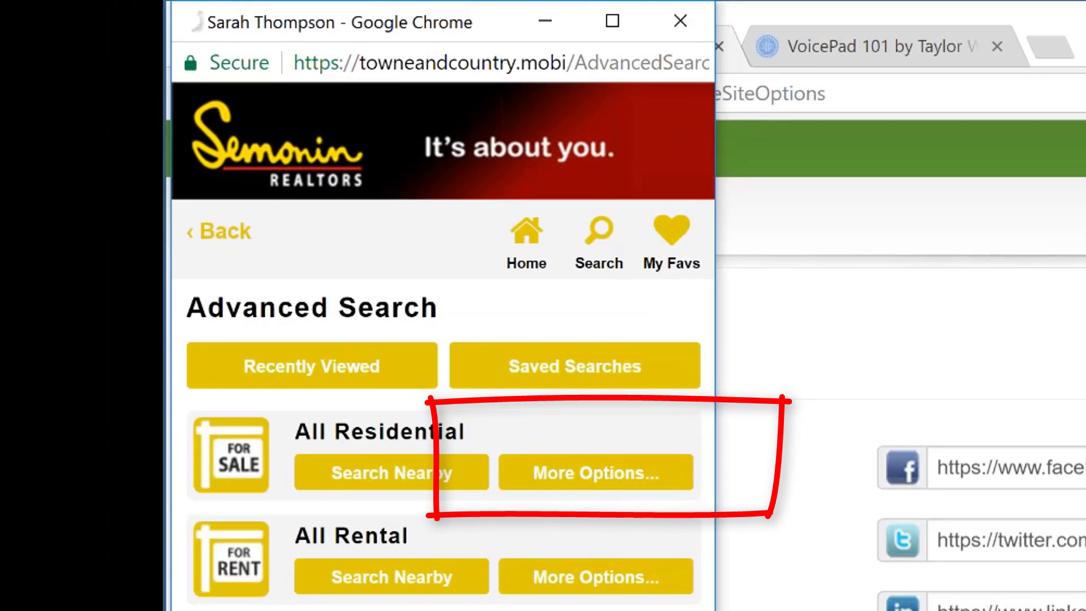
pyautogui.click(595, 473)
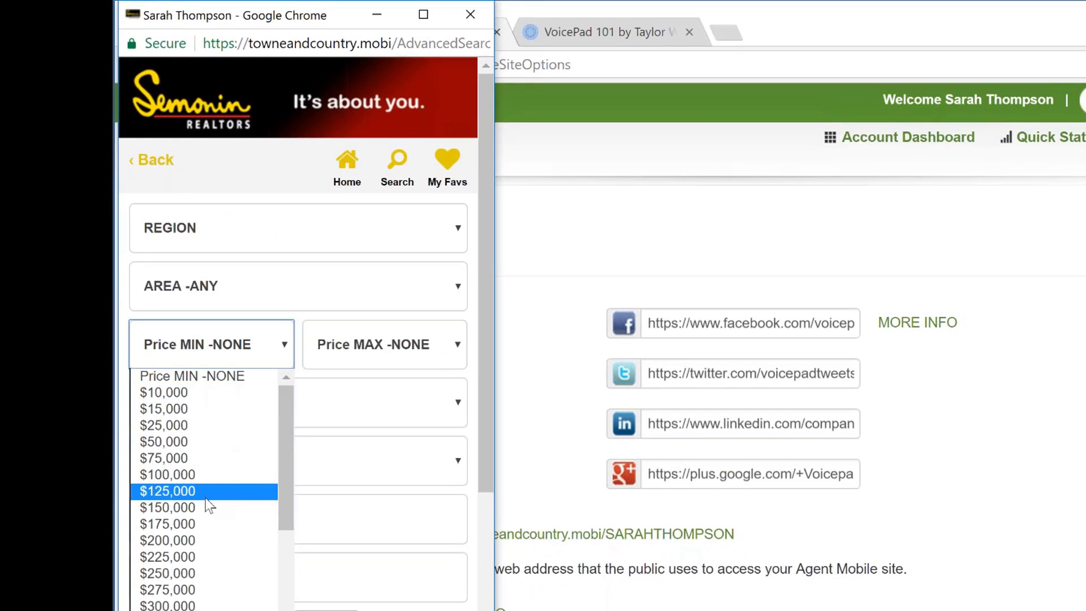
pyautogui.click(166, 491)
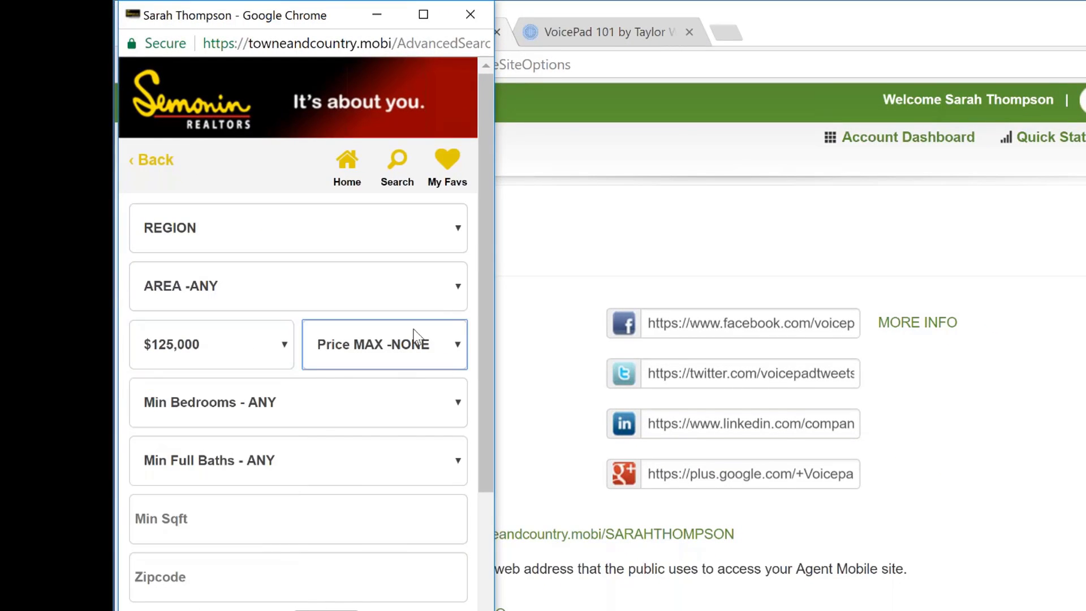
pyautogui.click(384, 344)
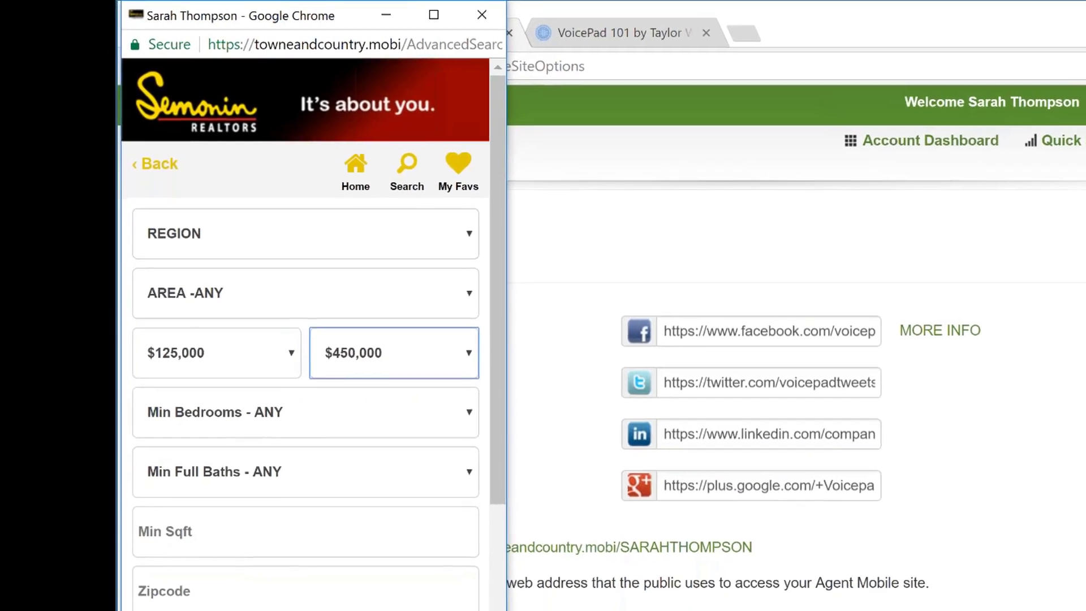
pyautogui.scroll(-3)
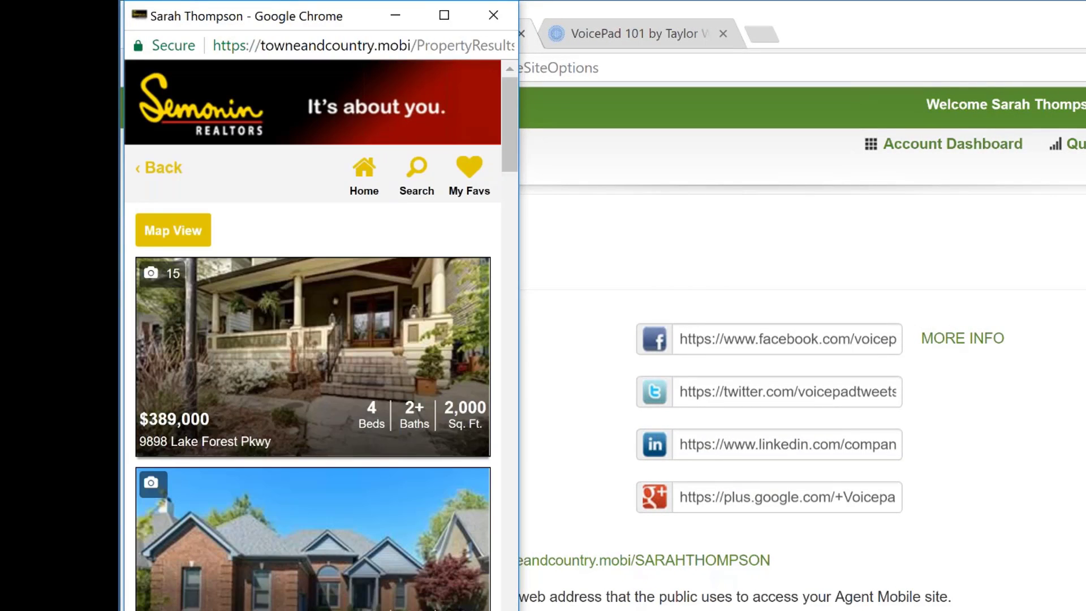
pyautogui.moveTo(354, 351)
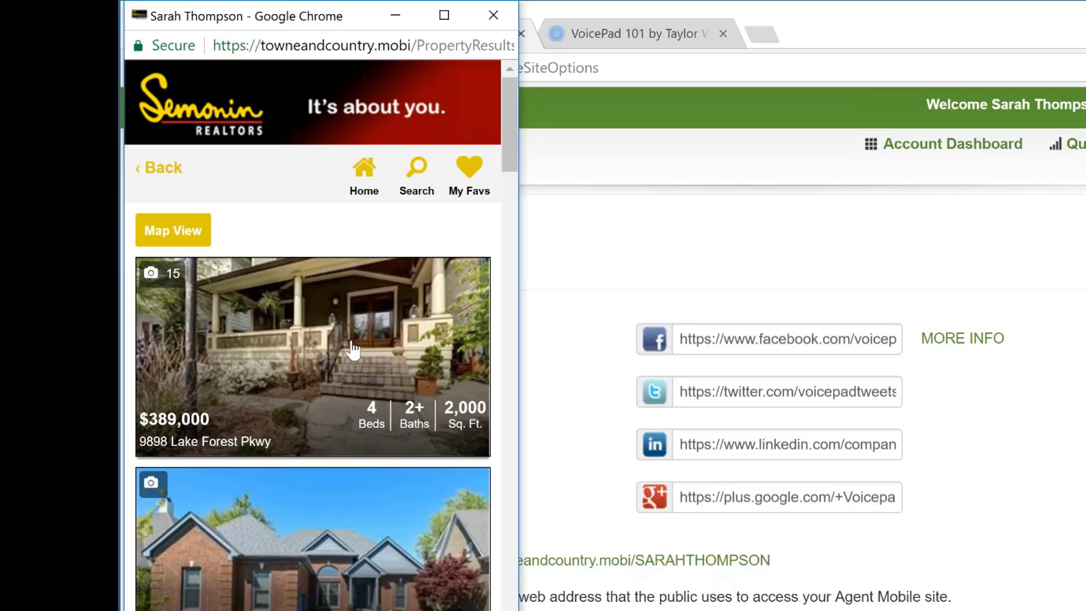
pyautogui.click(353, 351)
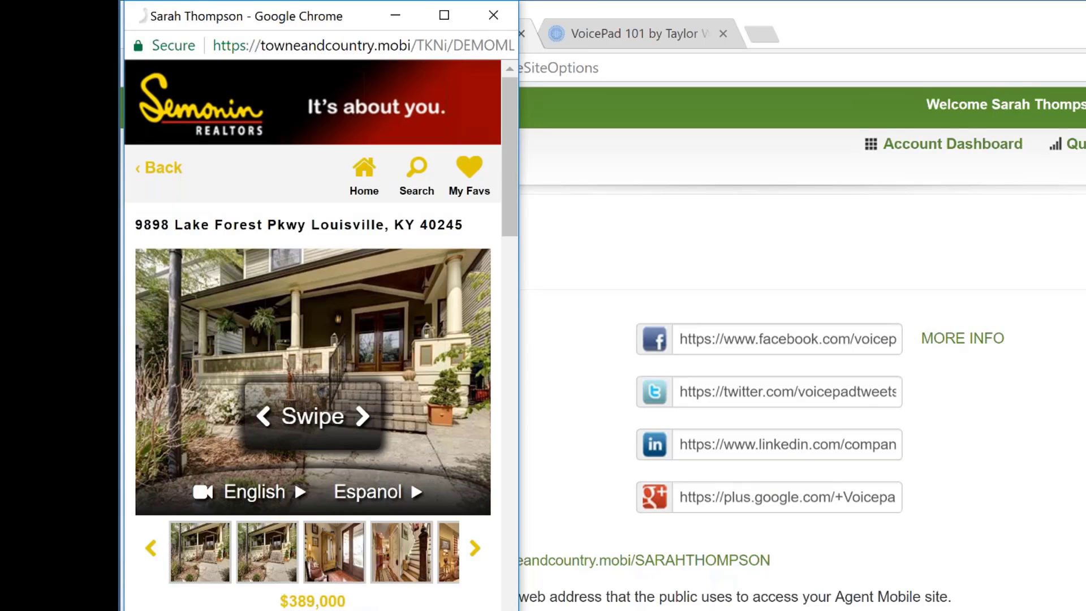
pyautogui.moveTo(442, 328)
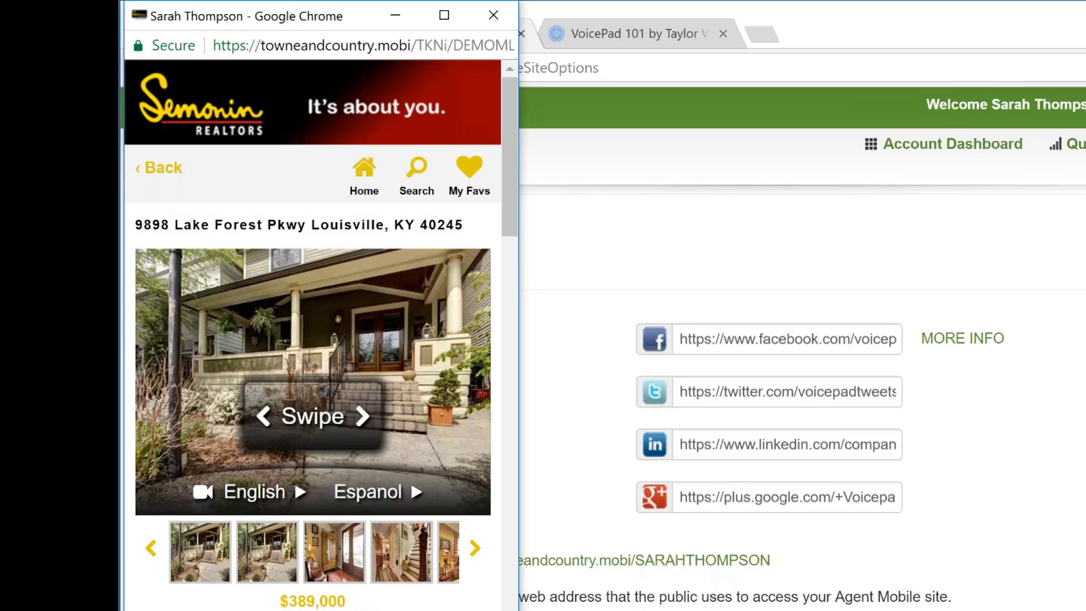
pyautogui.scroll(-3)
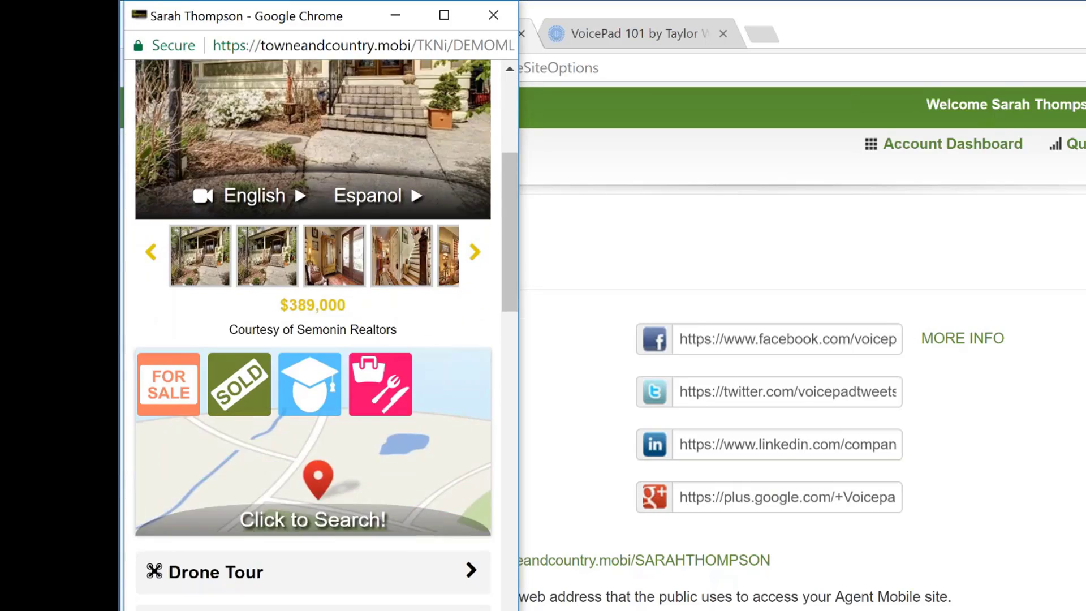
pyautogui.scroll(-3)
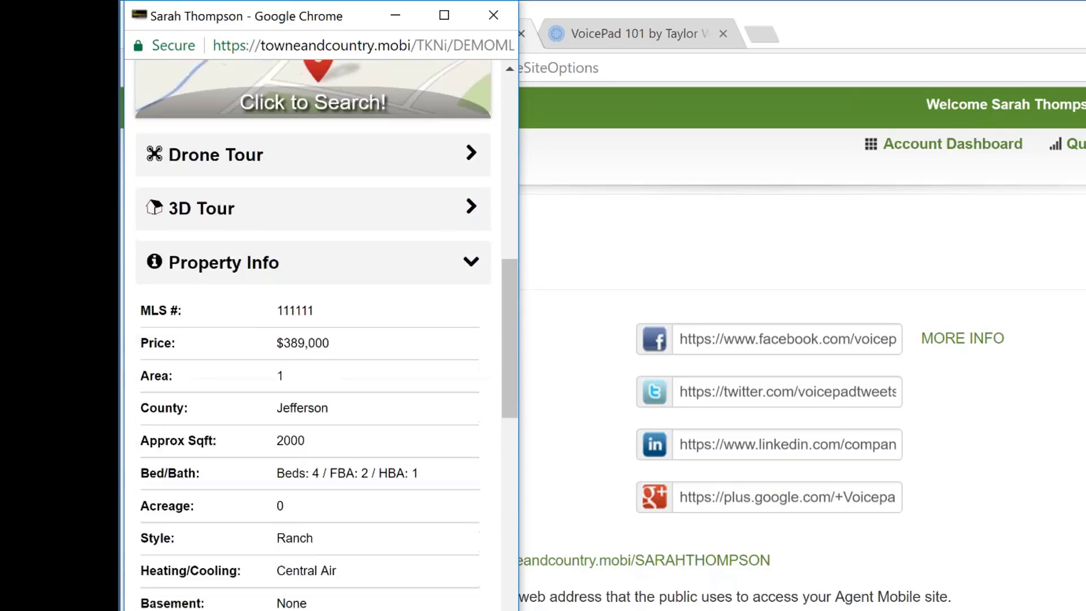
pyautogui.scroll(-3)
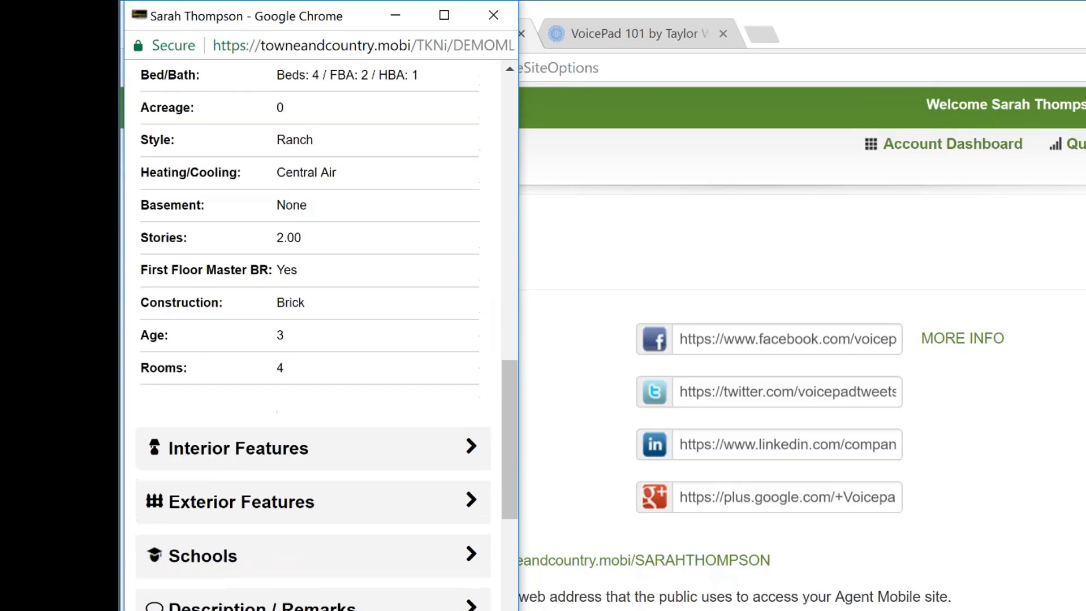
pyautogui.scroll(-3)
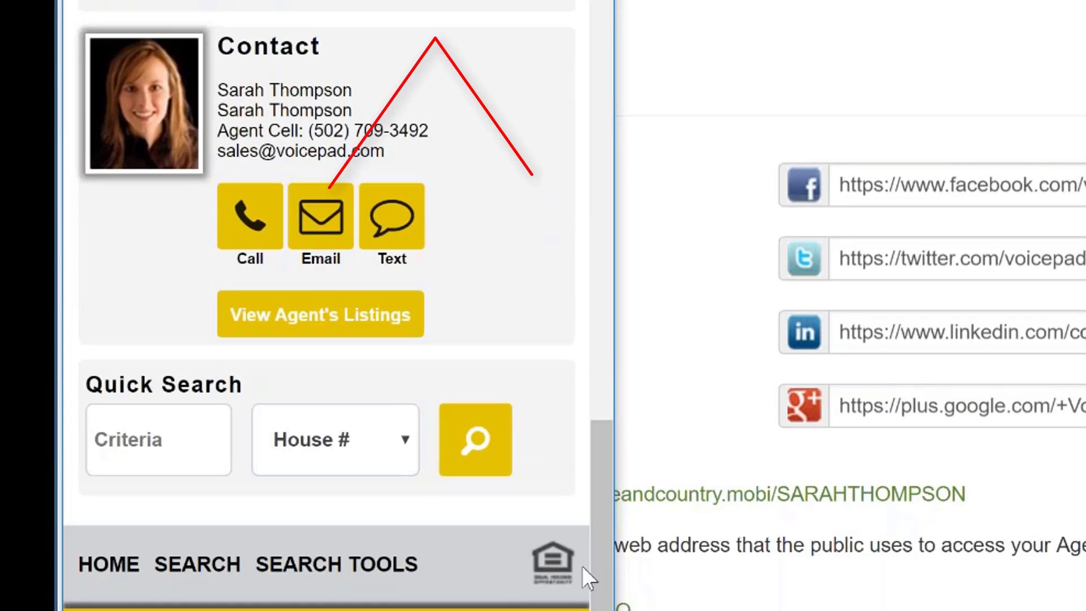
pyautogui.scroll(-3)
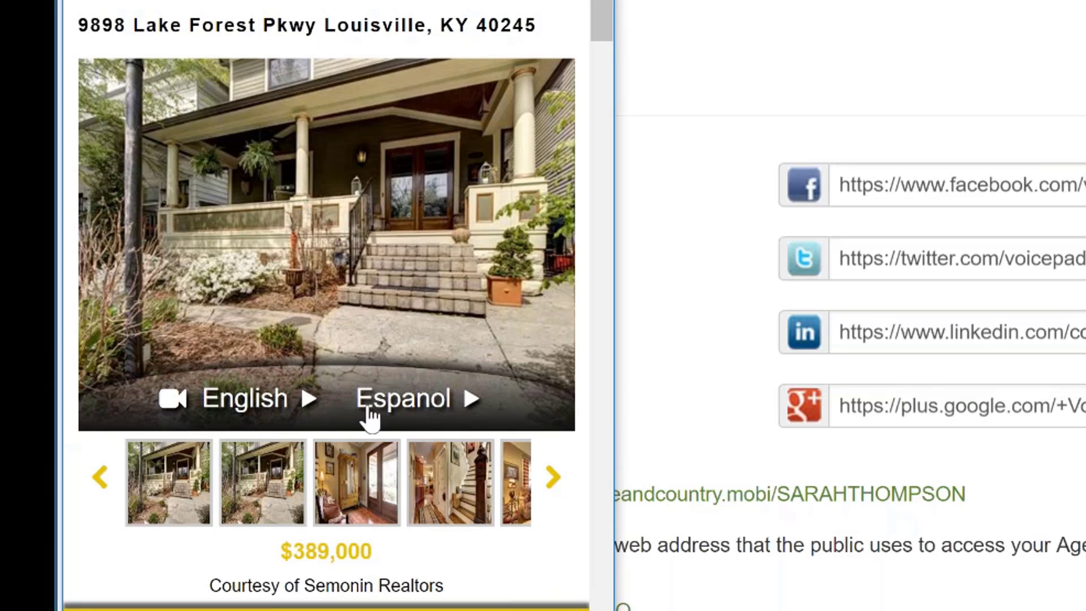
# - Show the entryway and staircase photos in the gallery, continuing toward the map search
pyautogui.click(356, 490)
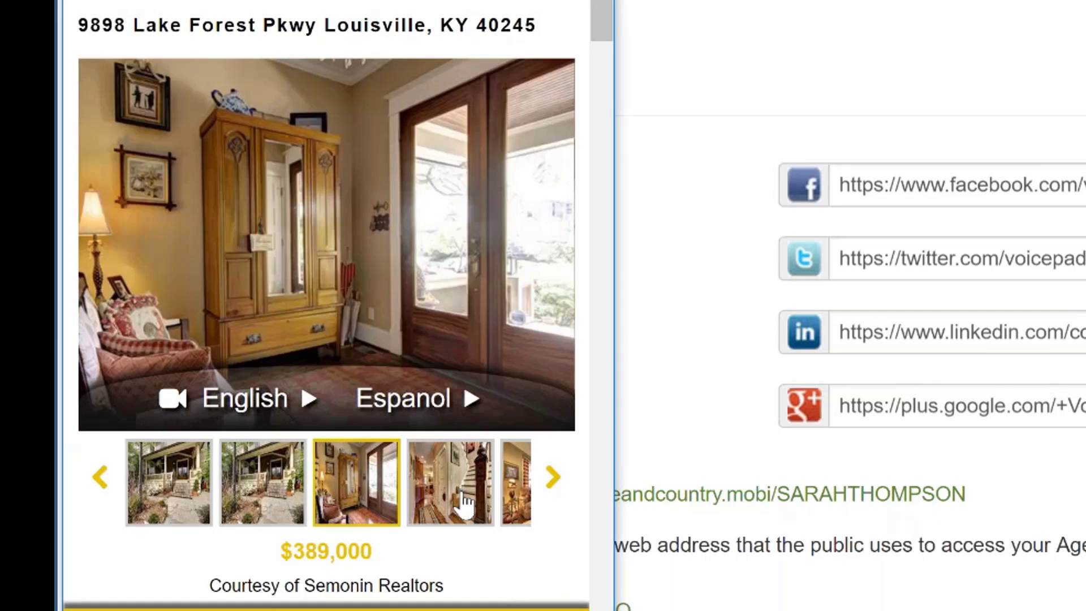
pyautogui.click(450, 485)
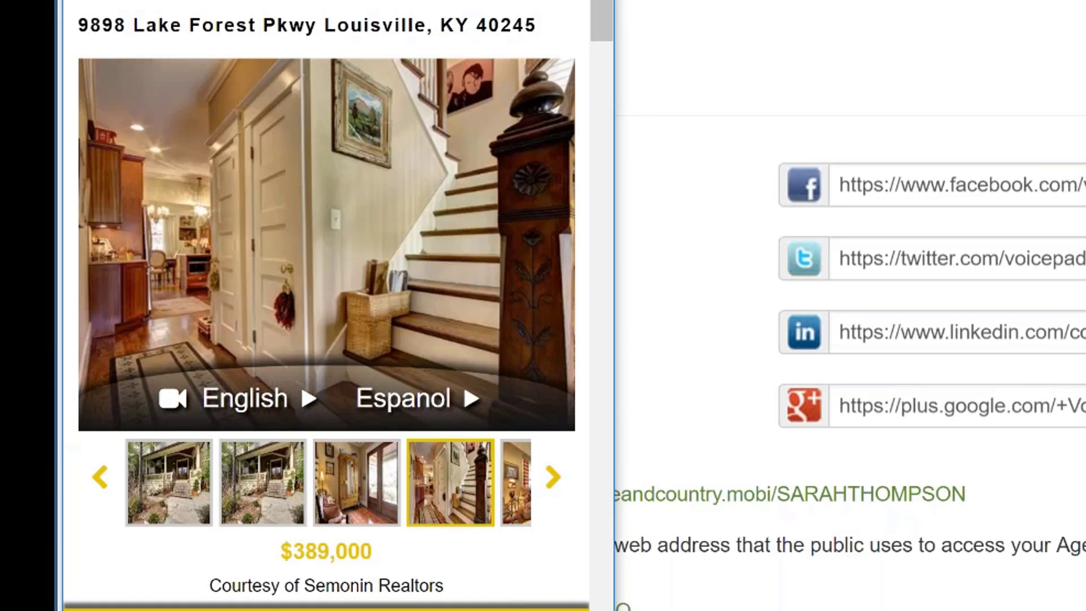
pyautogui.scroll(-3)
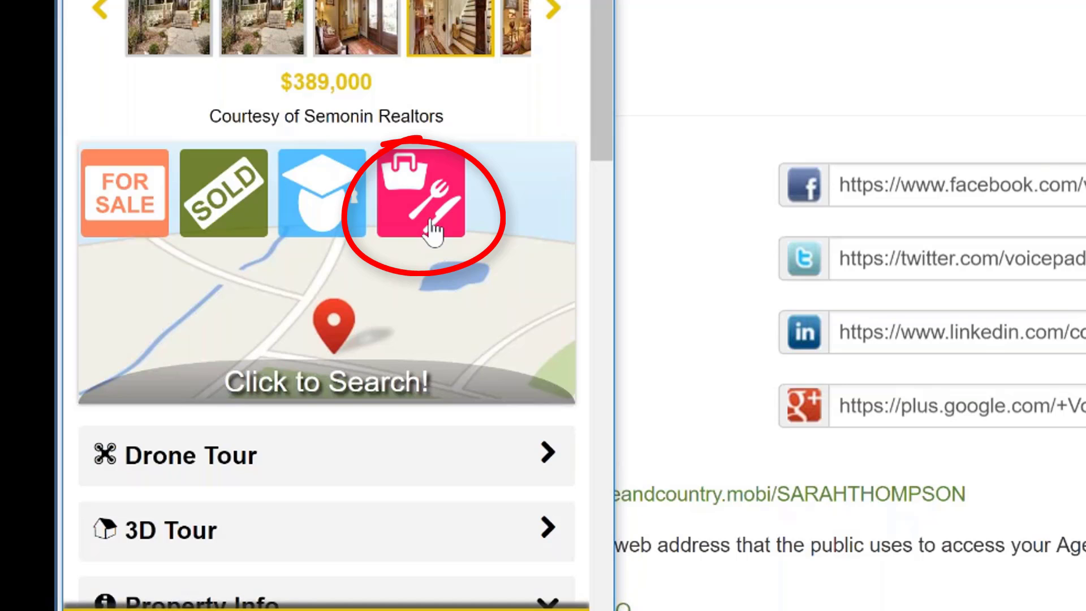
pyautogui.scroll(-3)
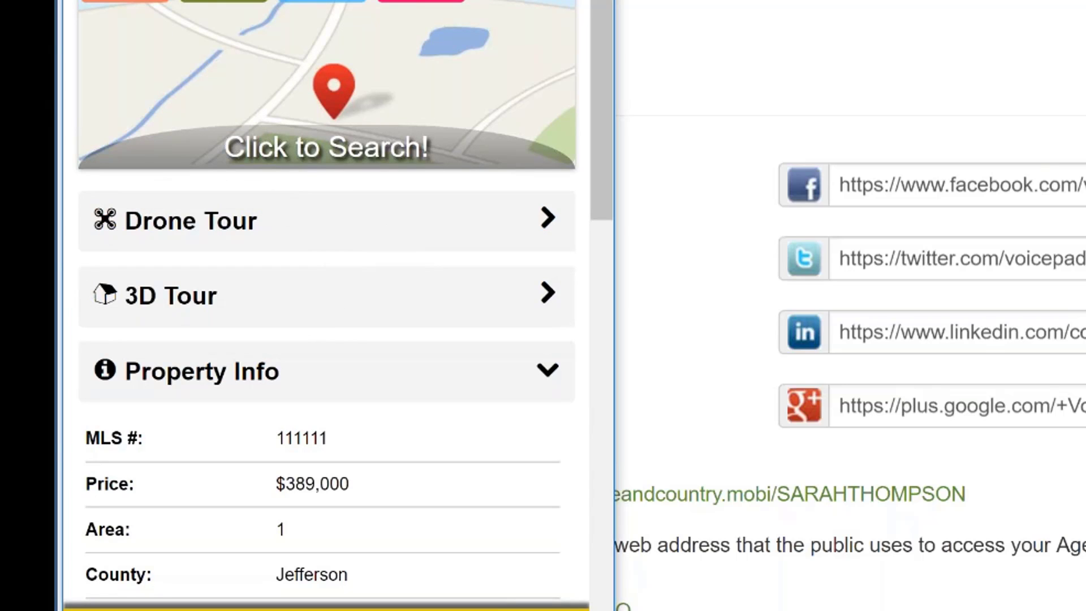
pyautogui.scroll(-3)
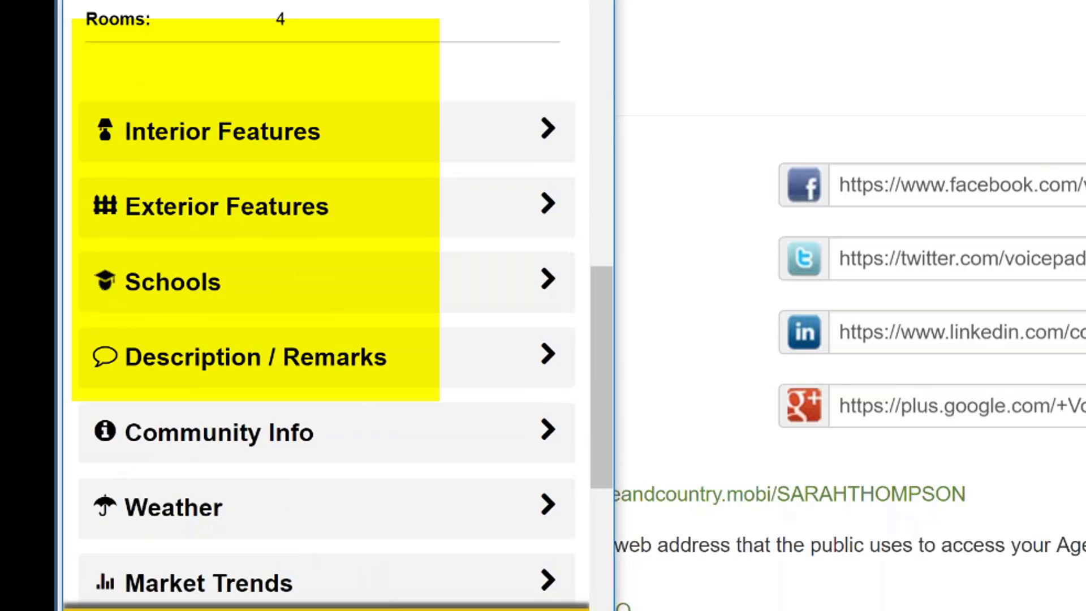
pyautogui.scroll(-3)
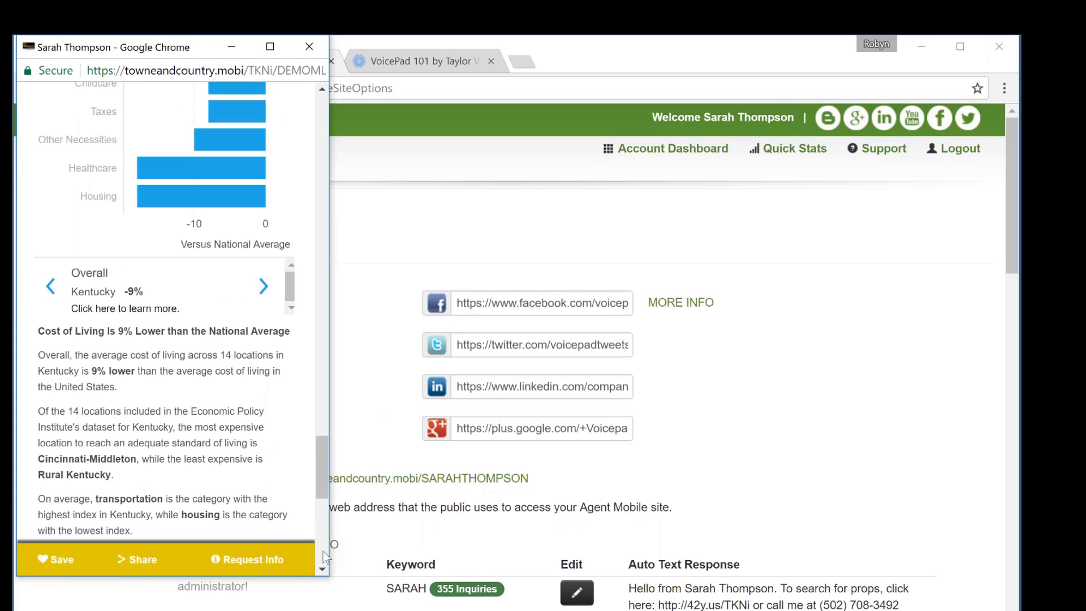
# - Reach the listing's Contact card and go to the agent's details page
pyautogui.scroll(-3)
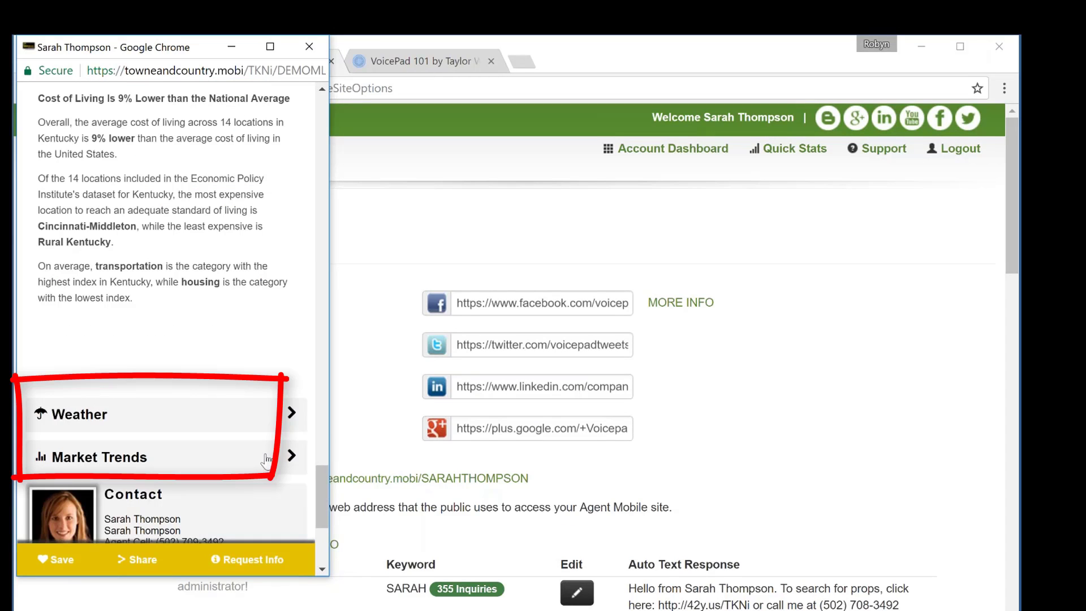
pyautogui.click(82, 414)
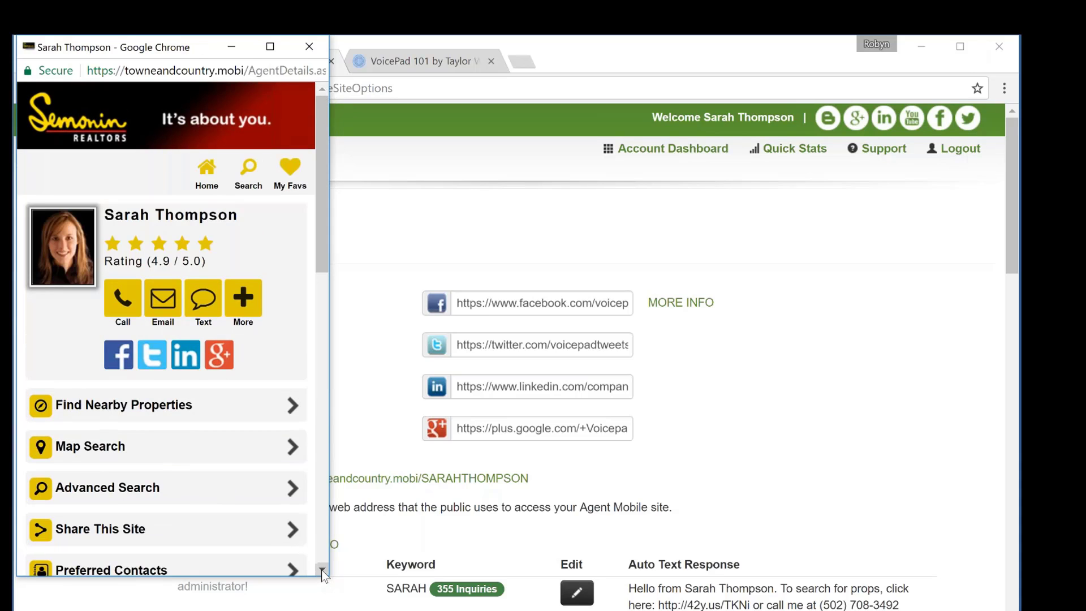
pyautogui.scroll(-3)
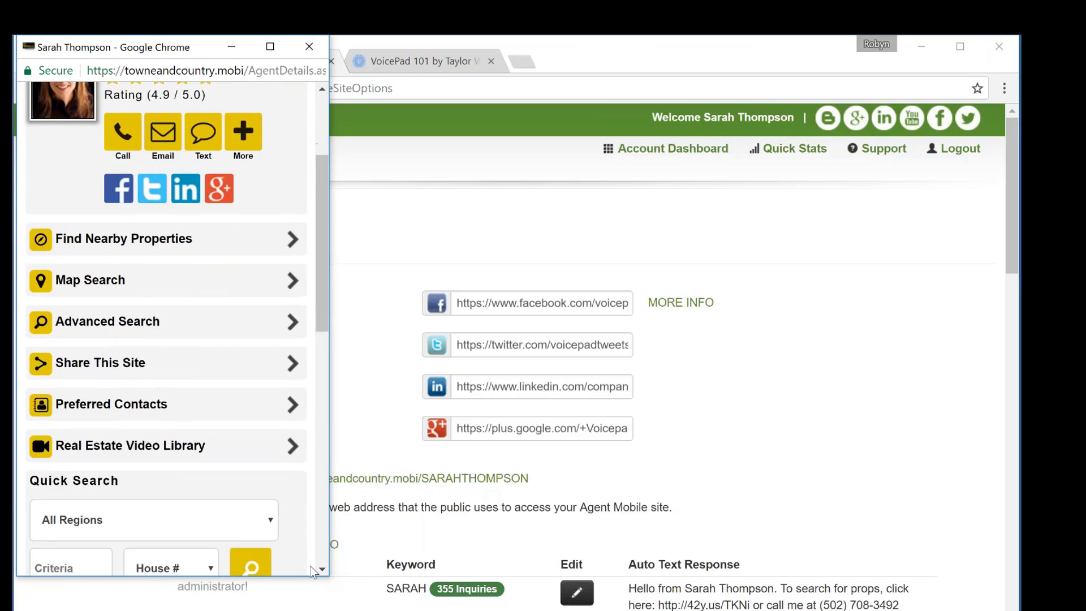
pyautogui.moveTo(153, 366)
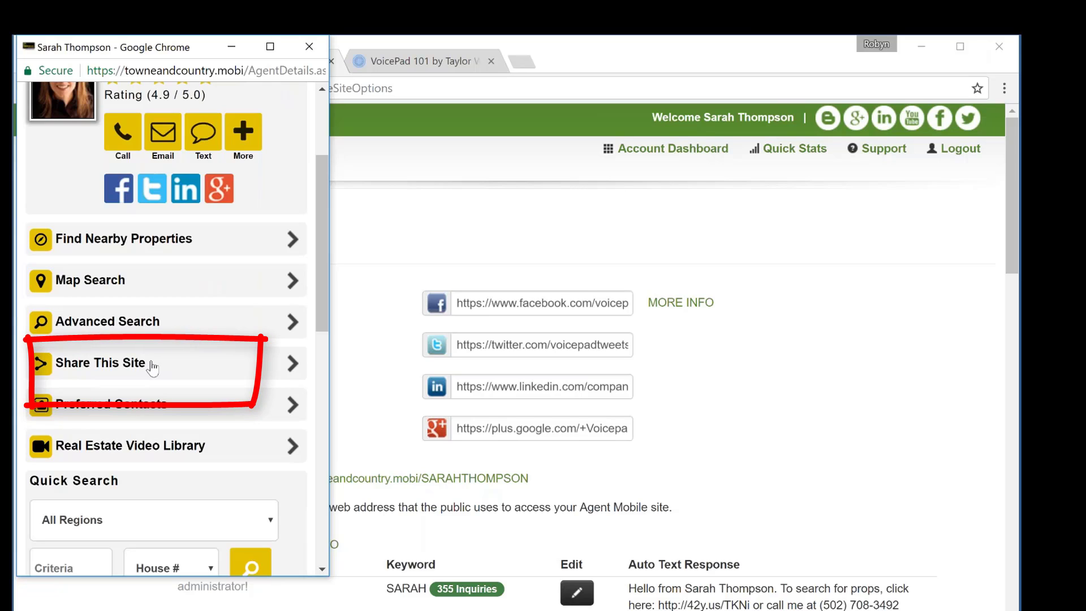
pyautogui.moveTo(156, 357)
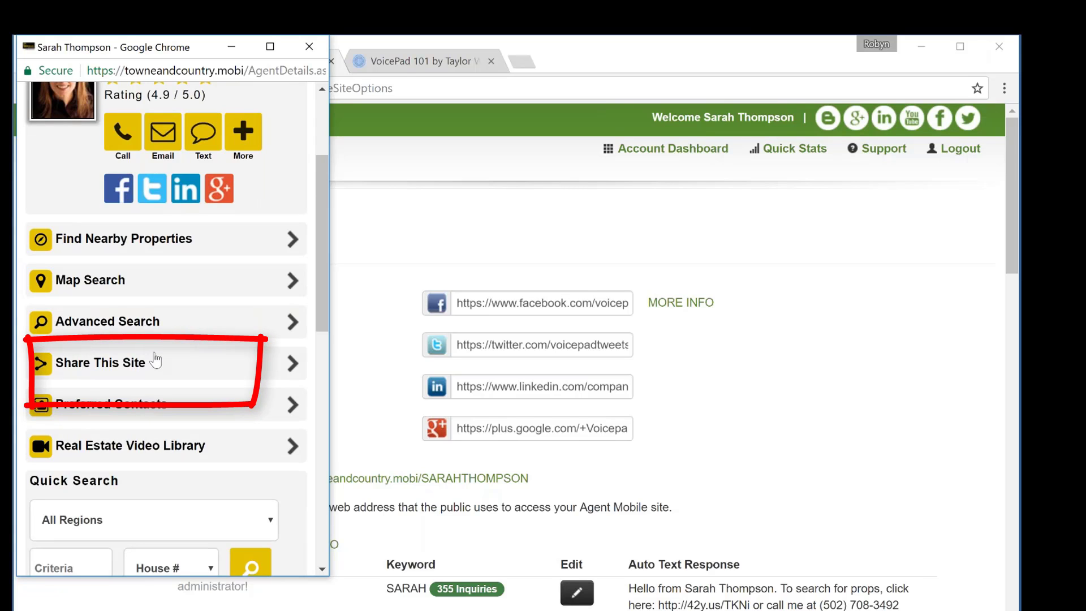
pyautogui.click(101, 362)
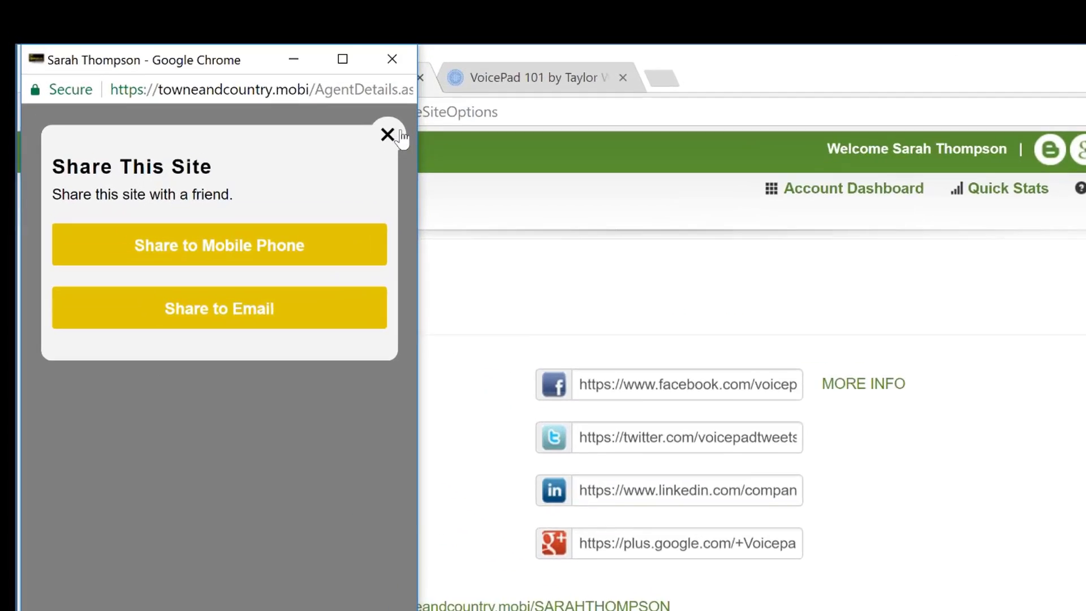
pyautogui.click(387, 135)
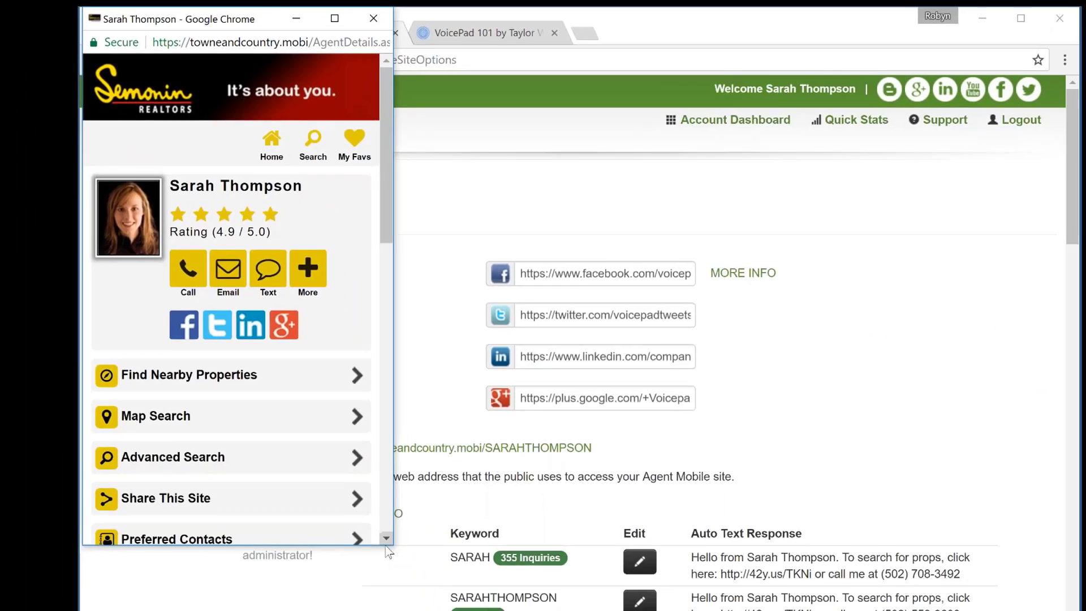
# - Scroll the mobile site's Featured Listings before returning to recap slide 3, the home page icon
pyautogui.scroll(-3)
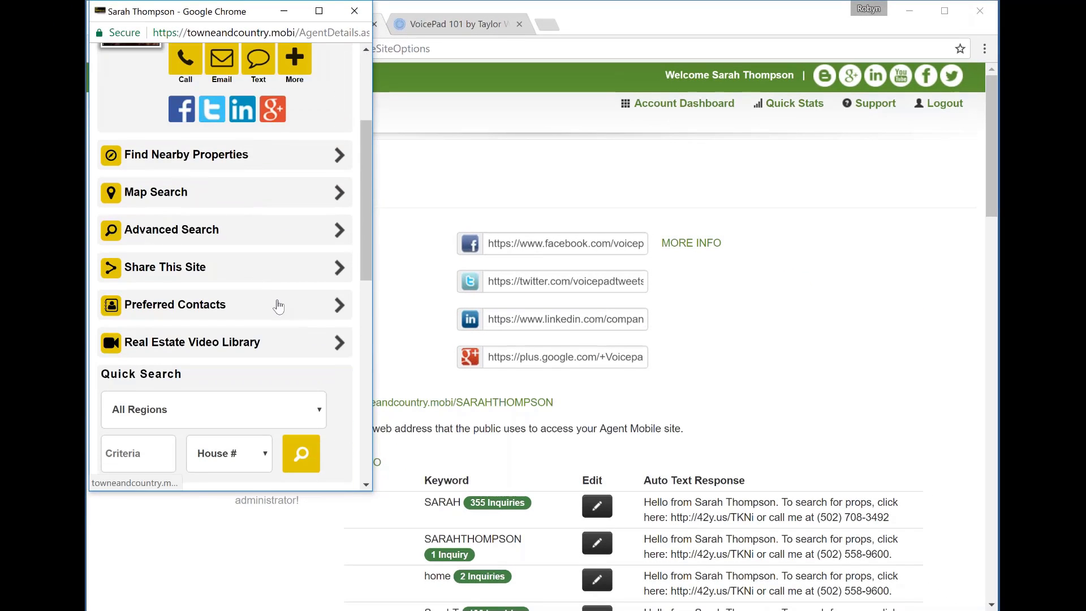
pyautogui.moveTo(278, 305)
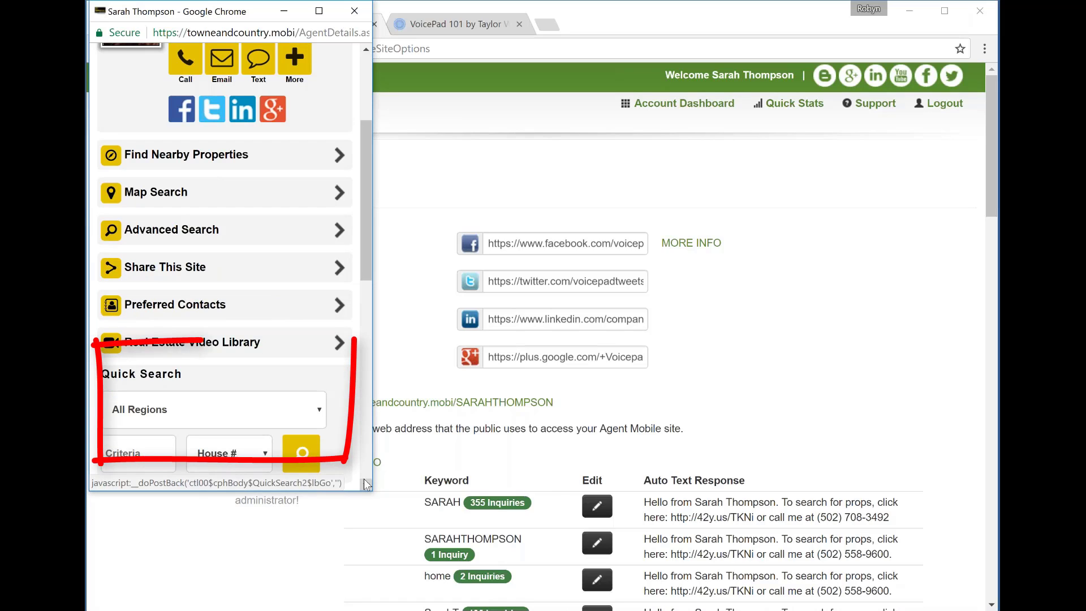
pyautogui.scroll(-3)
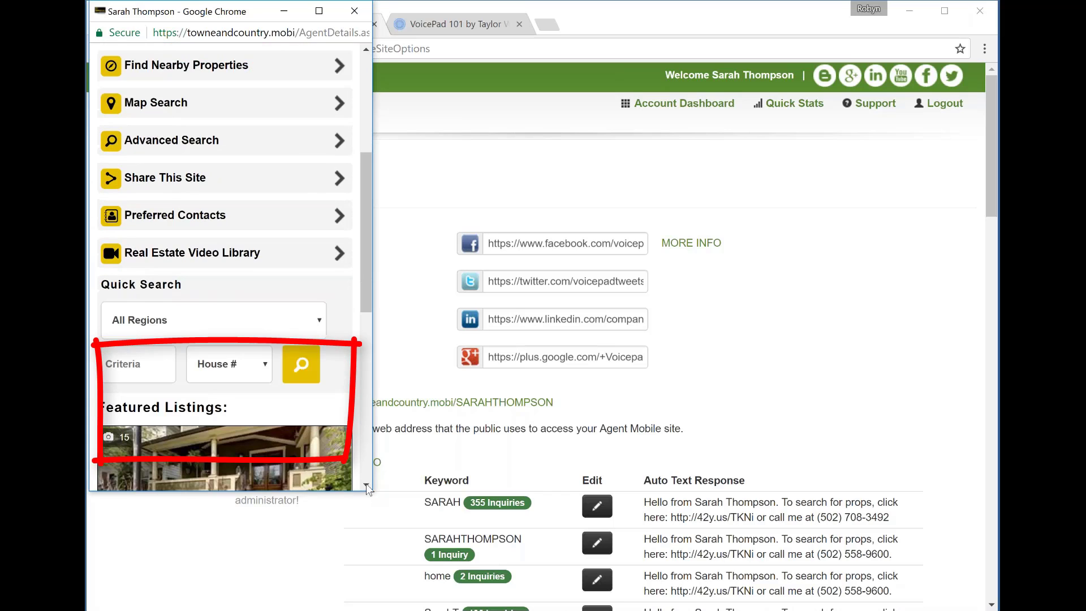
pyautogui.scroll(-3)
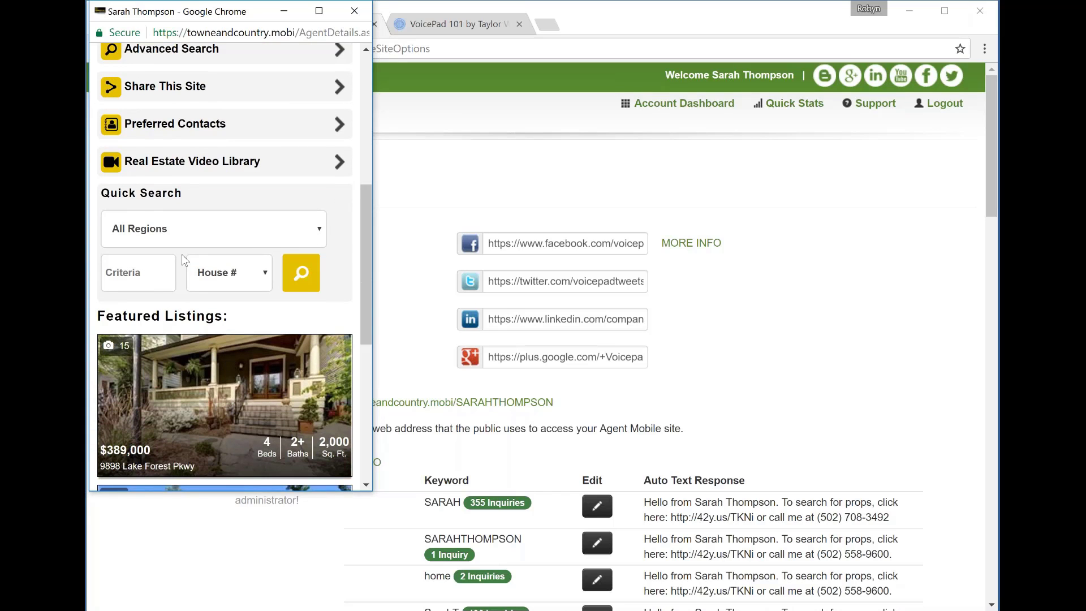
pyautogui.moveTo(380, 486)
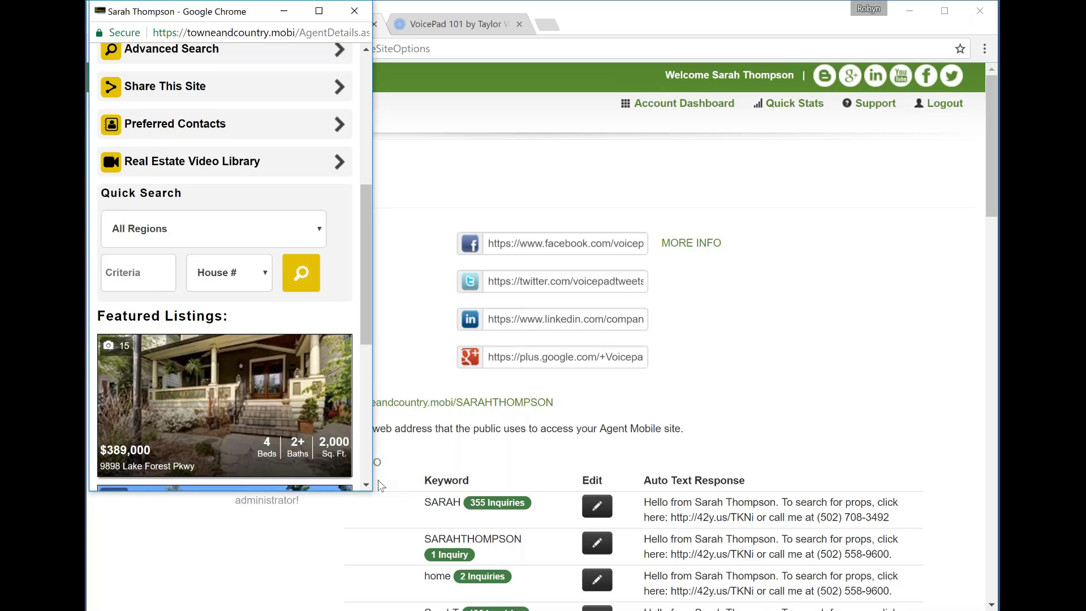
pyautogui.scroll(-3)
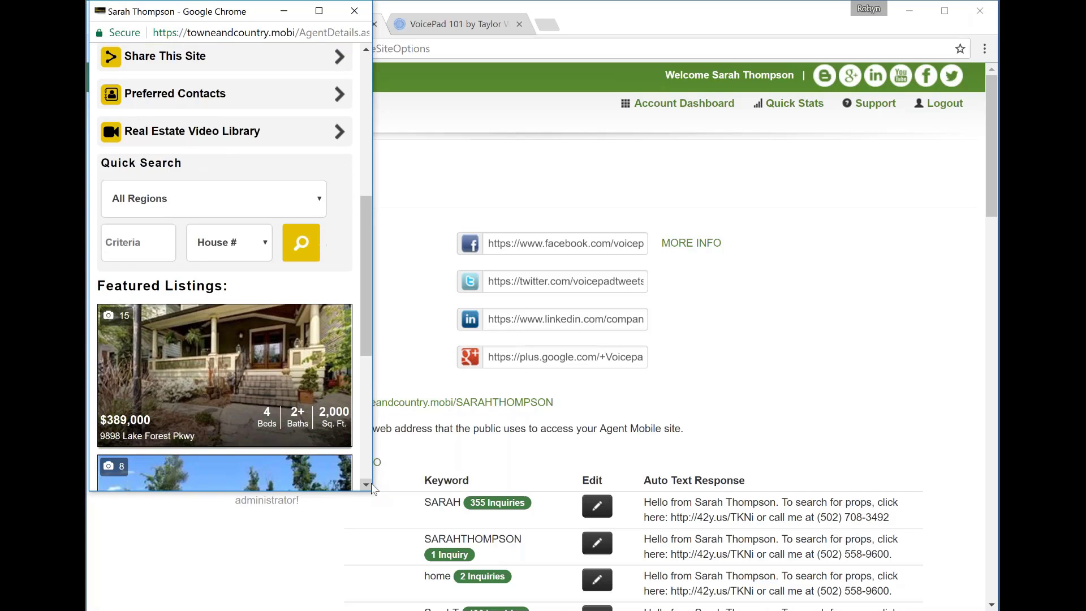
pyautogui.scroll(-3)
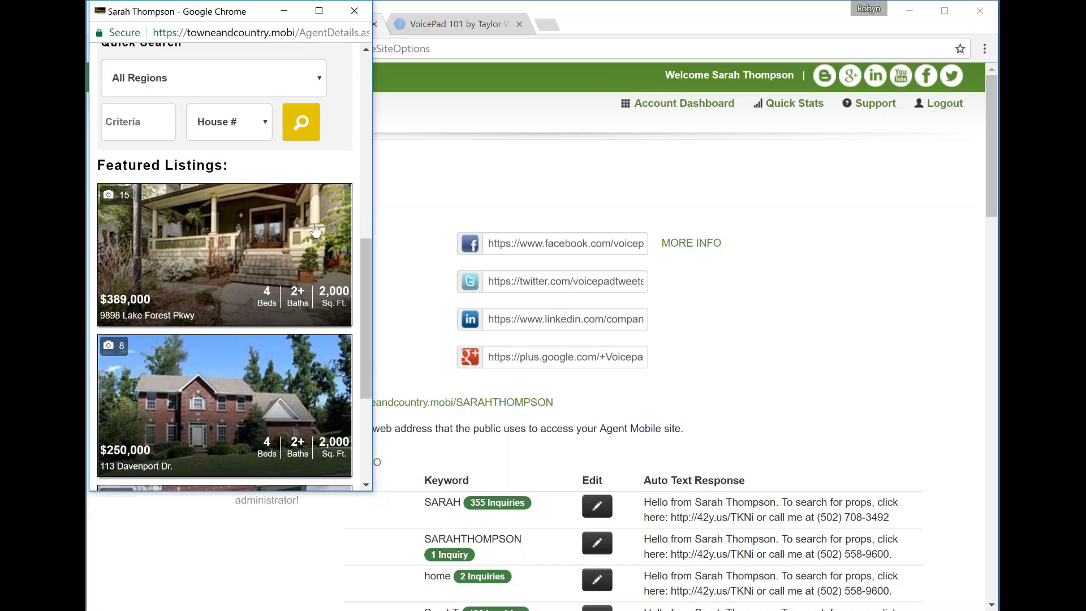
pyautogui.moveTo(366, 485)
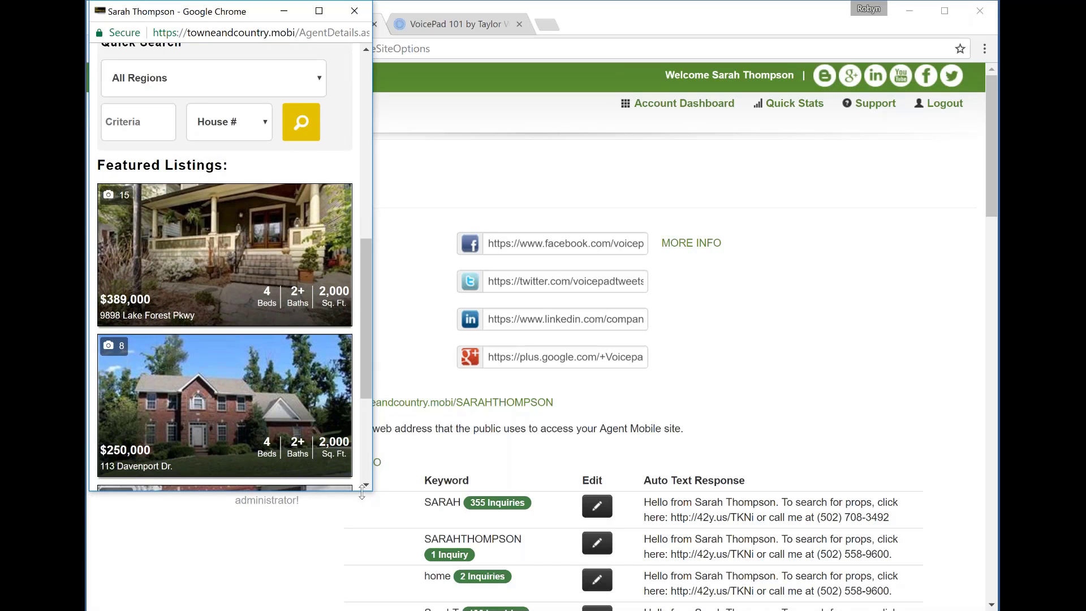
pyautogui.scroll(-3)
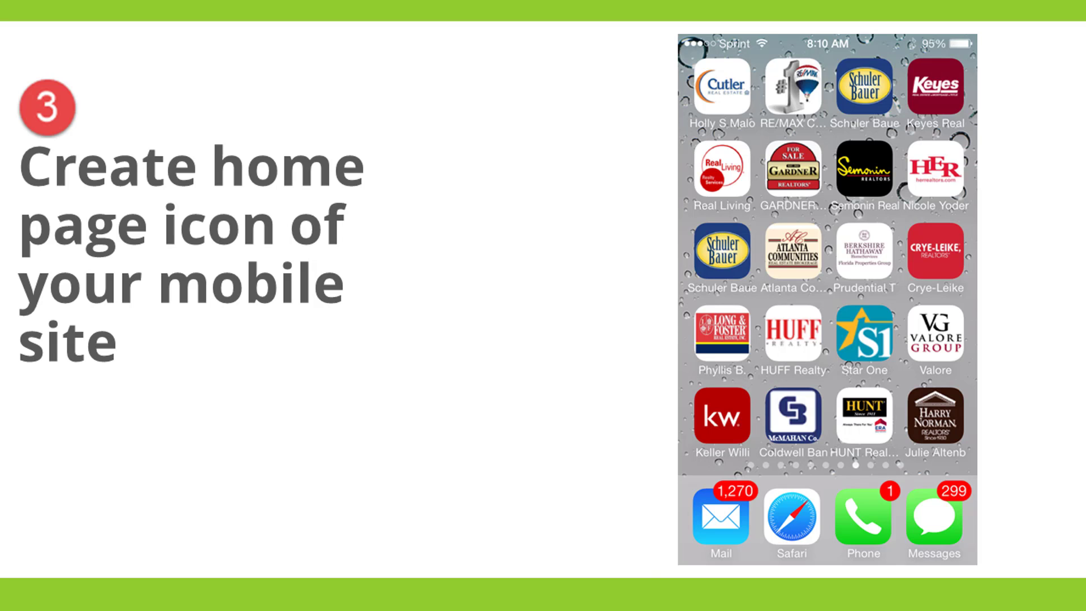
pyautogui.press('Right')
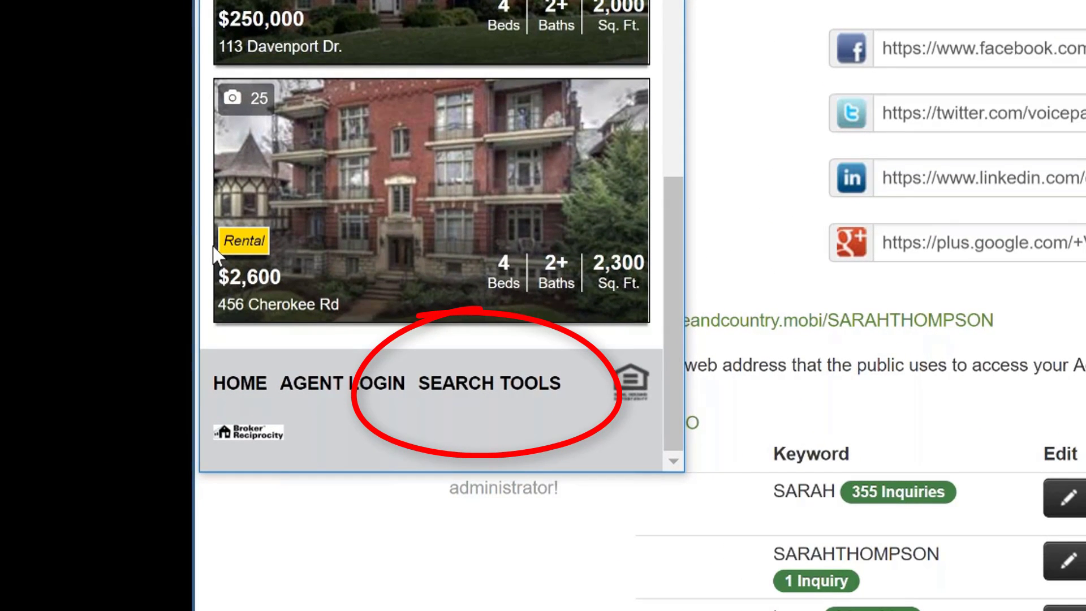
# - Move from the mobile site footer to the registered buyer email sample
pyautogui.click(486, 382)
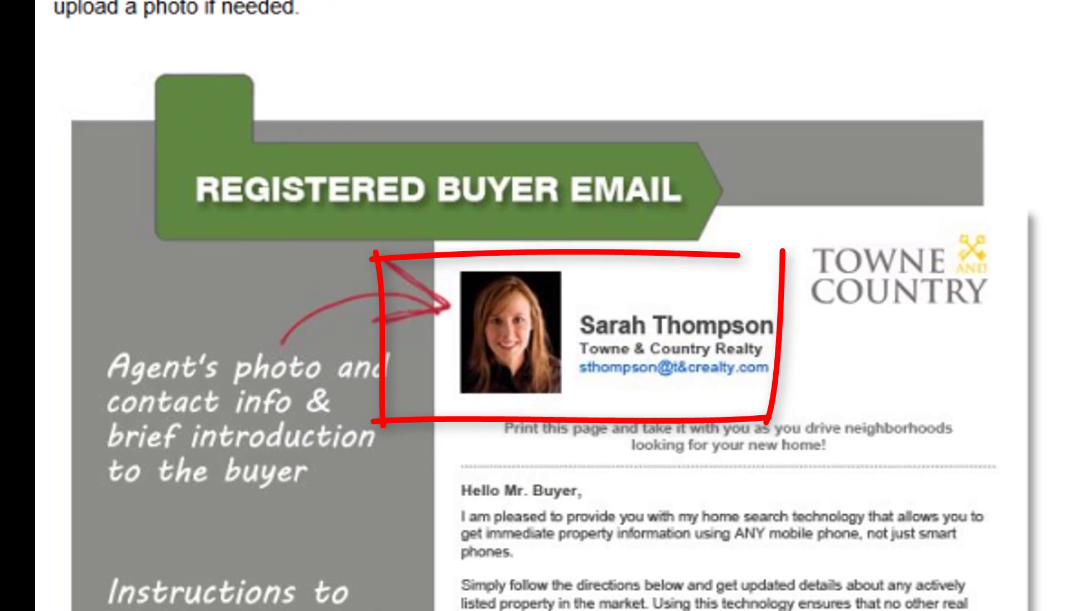
# - Scroll through the Registered Buyer Email slide's agent contact, introduction and call-instruction sections
pyautogui.scroll(-3)
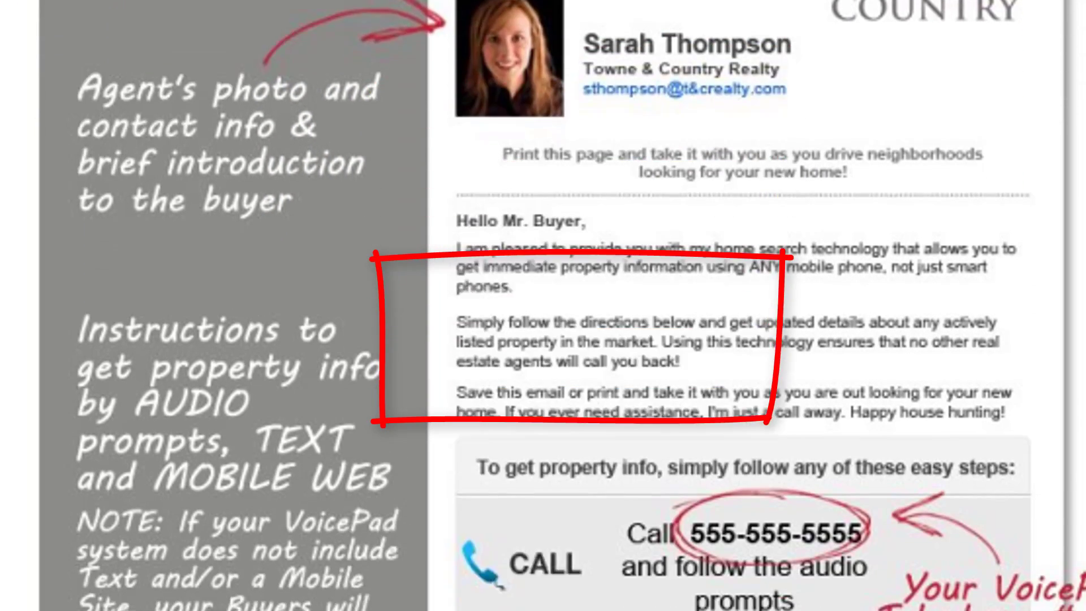
pyautogui.scroll(-3)
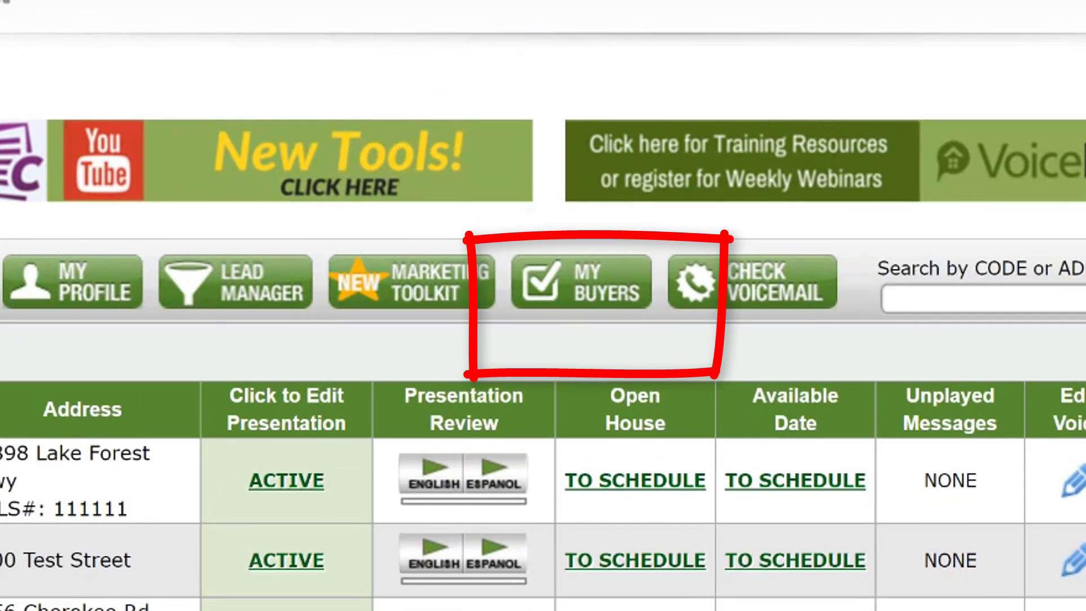
pyautogui.moveTo(572, 321)
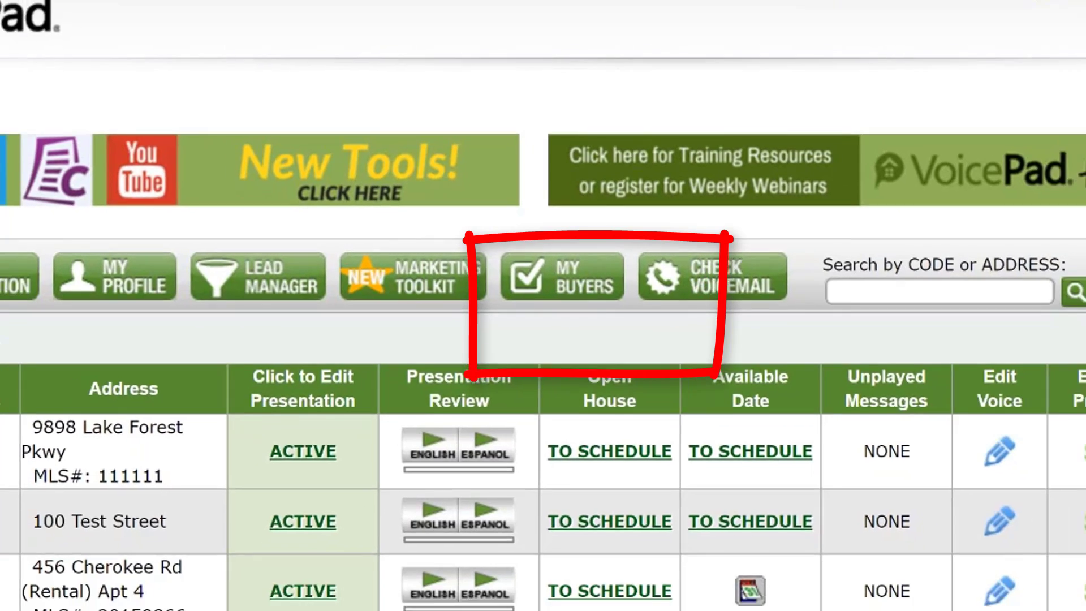
# - View the My Buyers list, start Register New Buyer, then cancel the blank Contact Info form
pyautogui.click(562, 278)
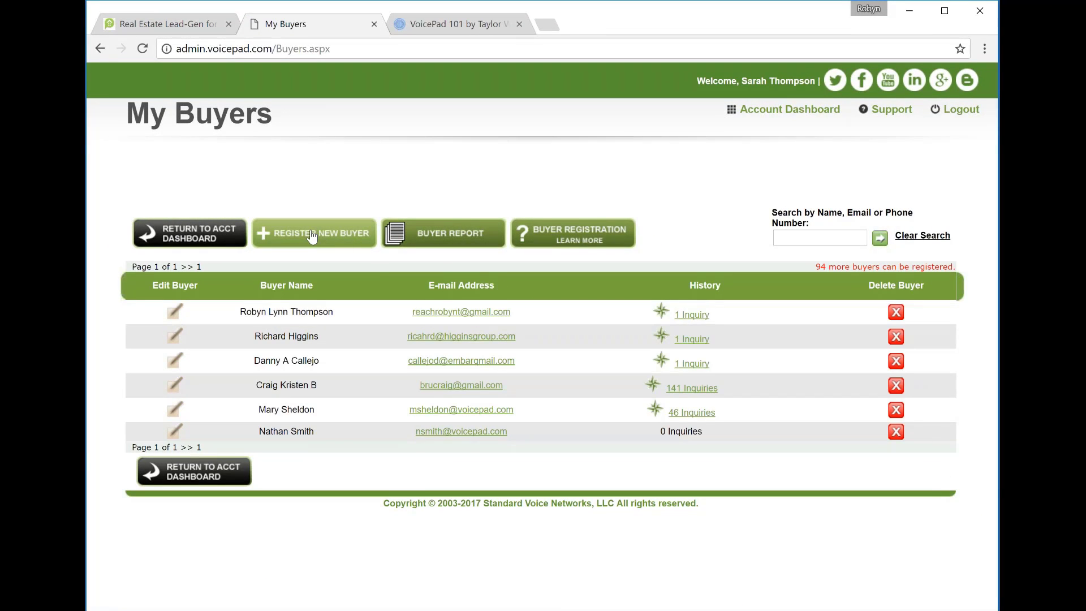
pyautogui.click(313, 233)
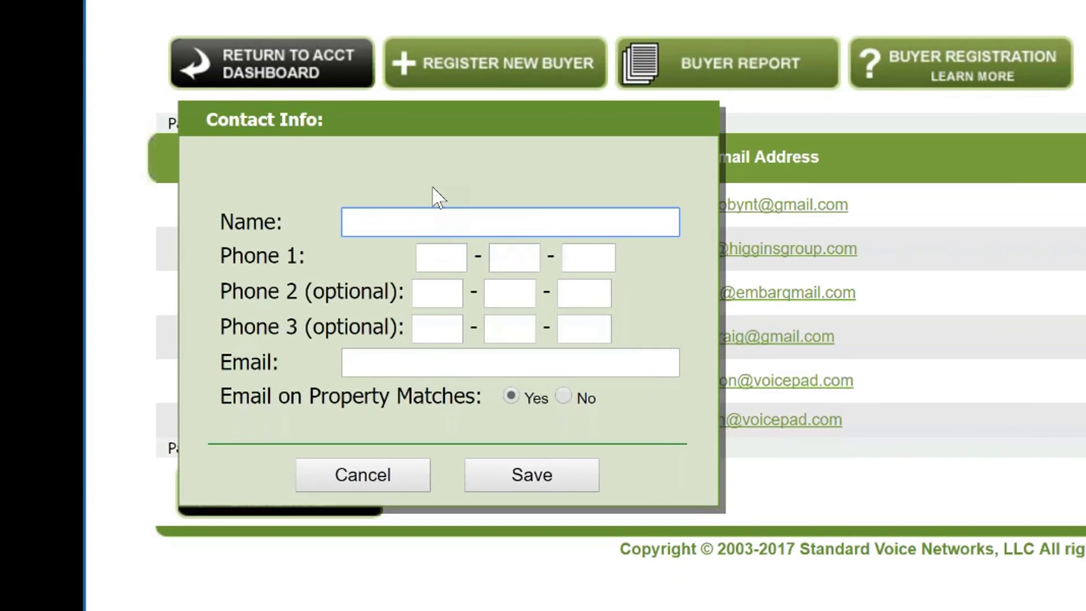
pyautogui.moveTo(404, 490)
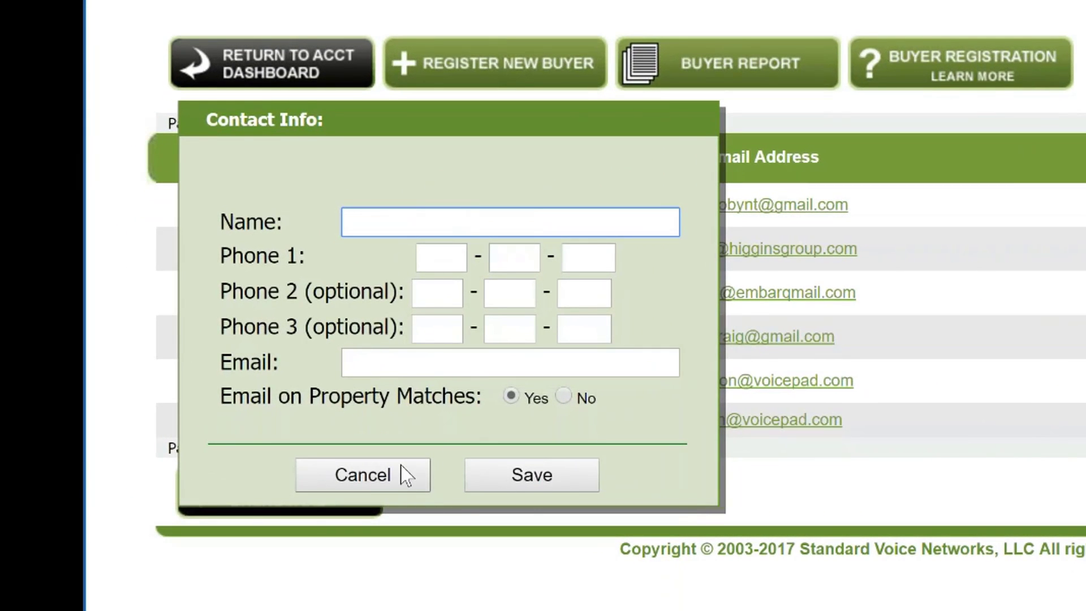
pyautogui.click(364, 474)
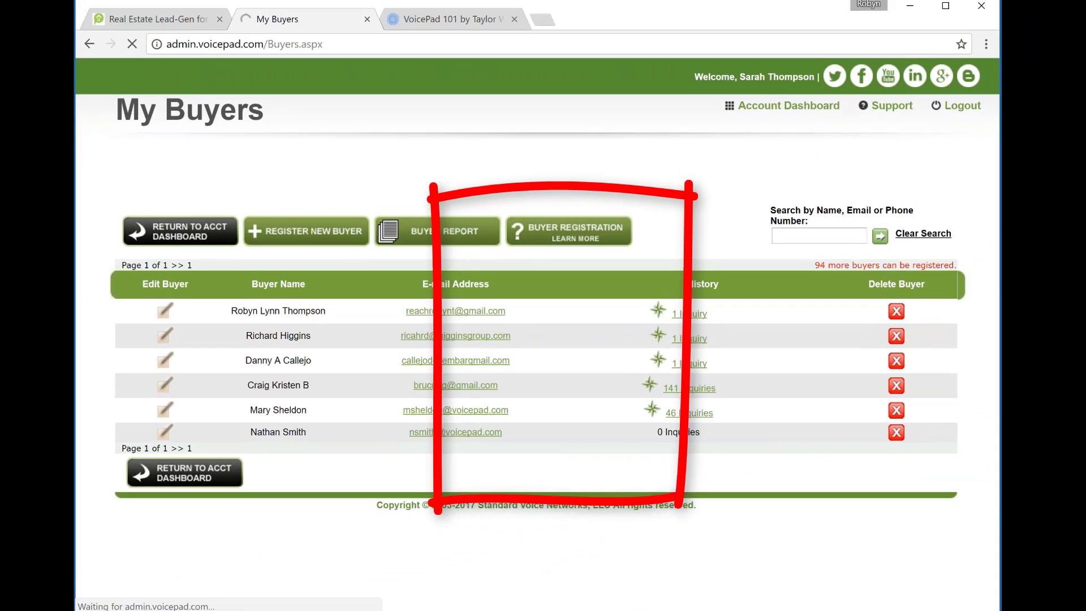
# - View the activity map for the buyer with 46 inquiries and scroll its inquired properties
pyautogui.click(690, 412)
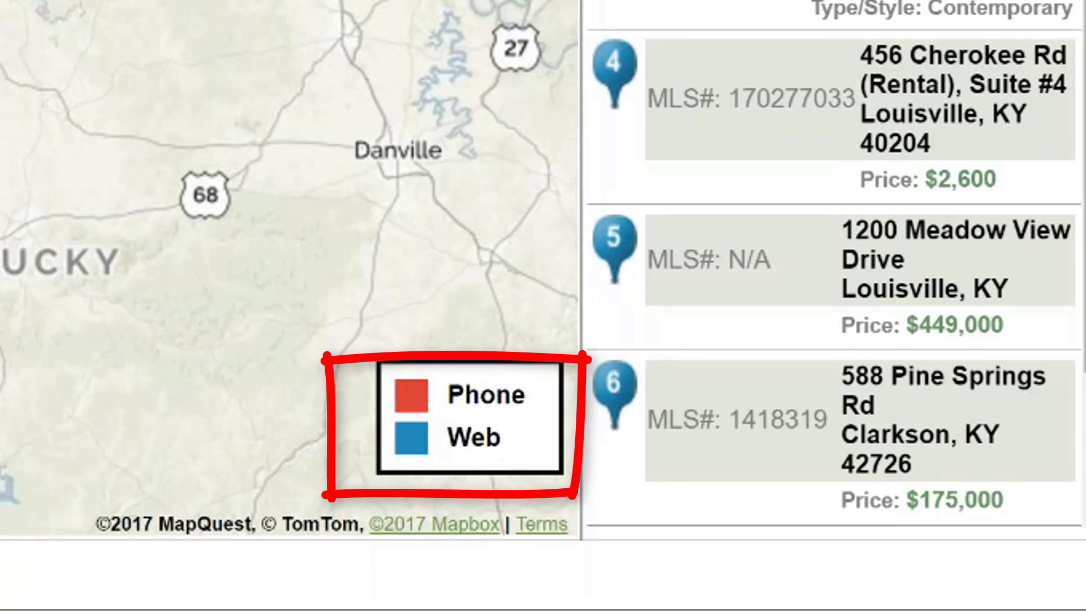
pyautogui.scroll(-3)
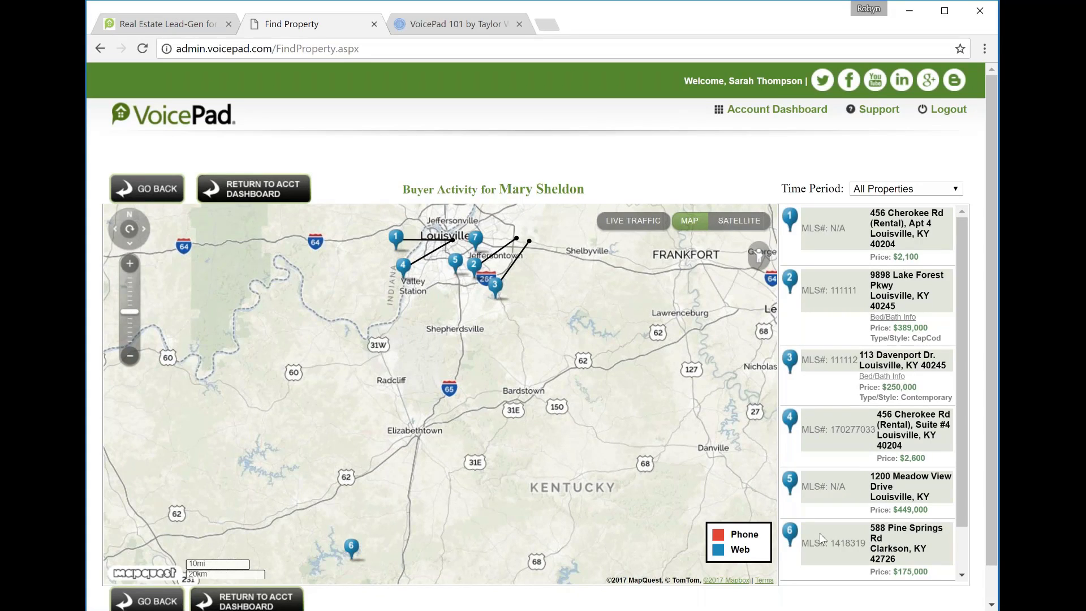
pyautogui.moveTo(535, 319)
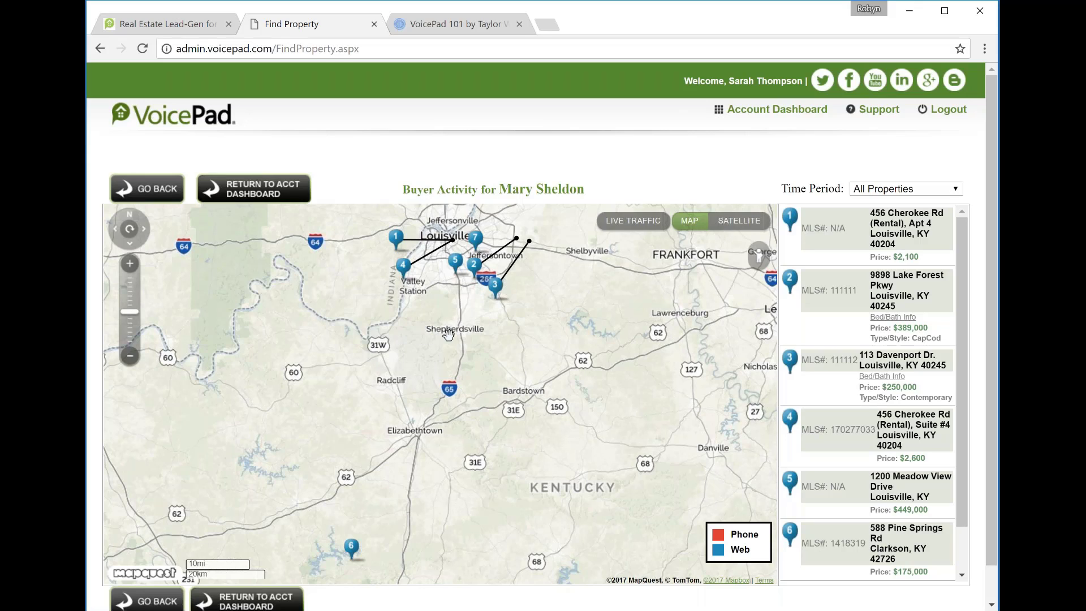
pyautogui.moveTo(494, 301)
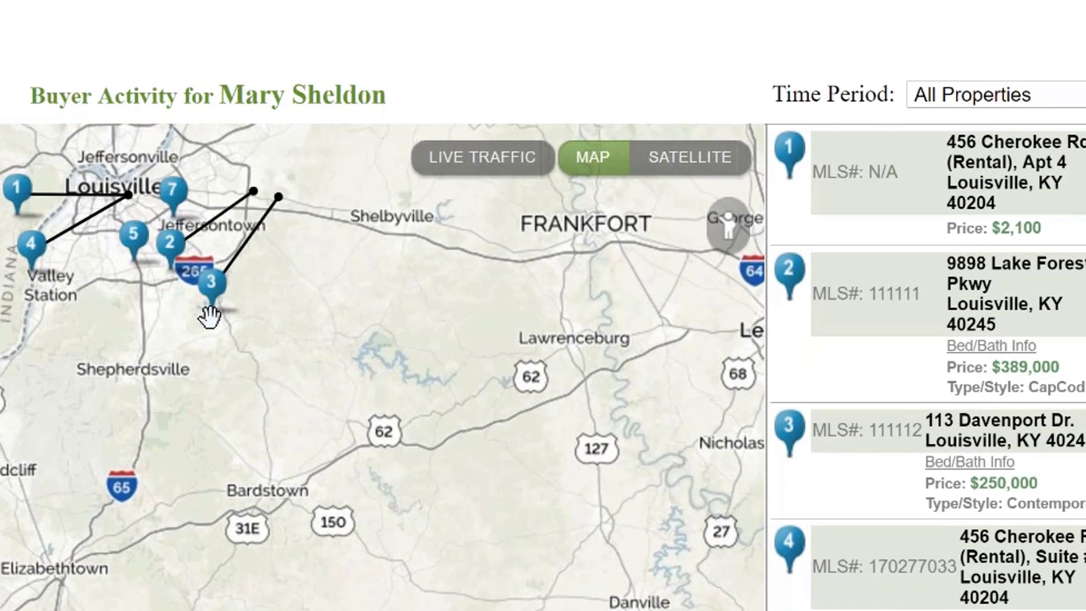
pyautogui.moveTo(1014, 265)
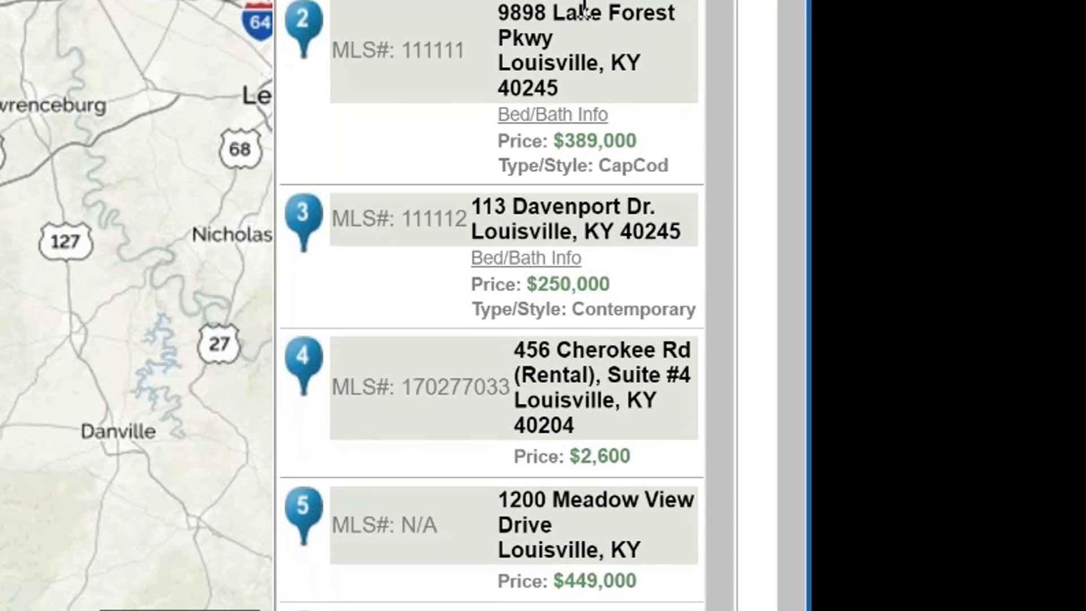
pyautogui.moveTo(490, 56)
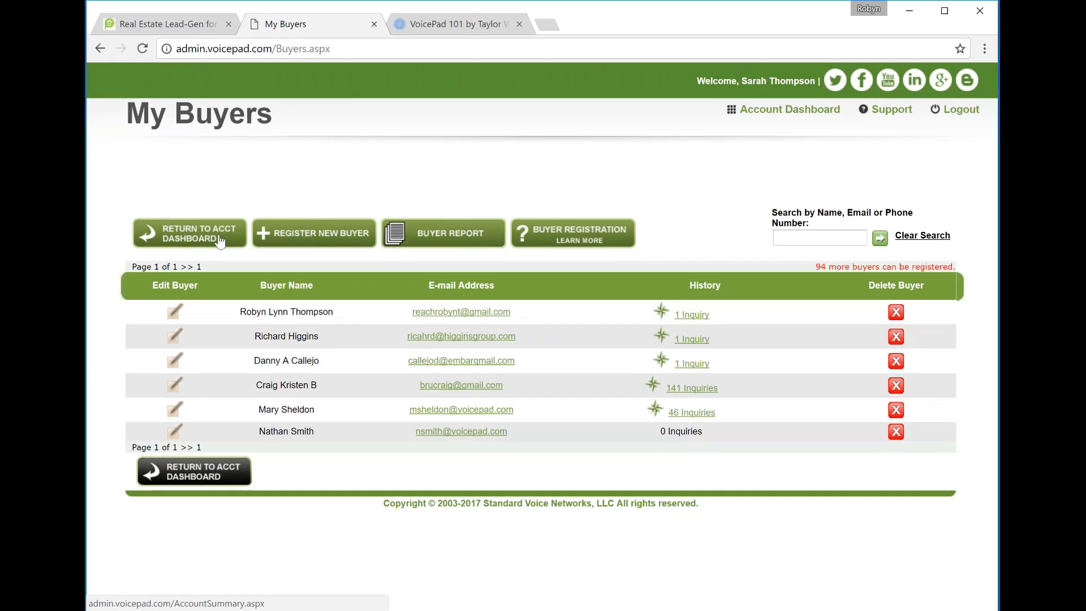
# - Return to the account dashboard, then bring up the step 4 'Share your site' slide
pyautogui.click(190, 233)
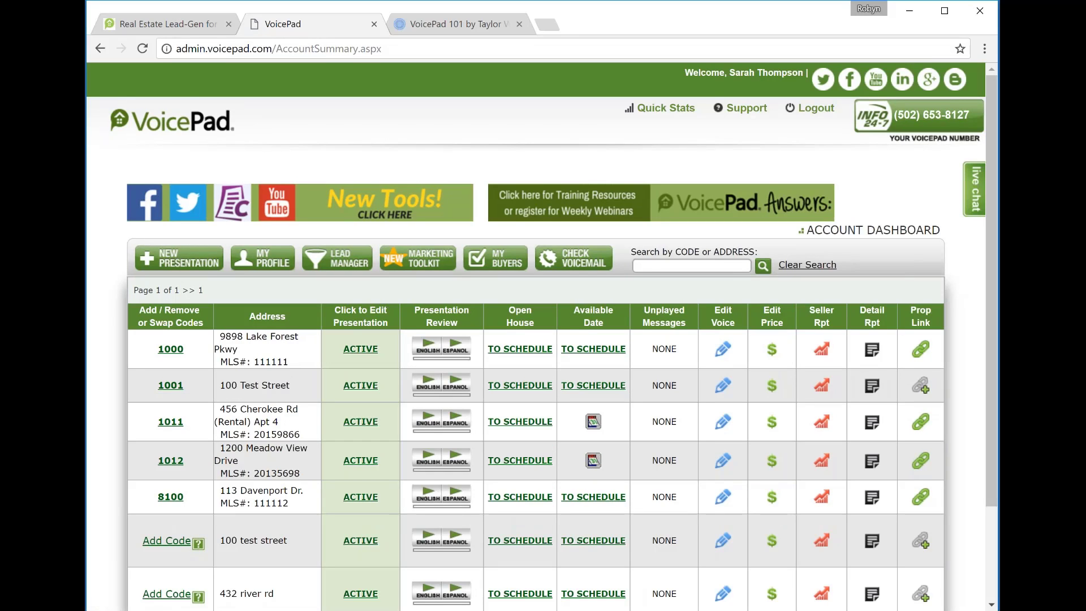
pyautogui.click(460, 25)
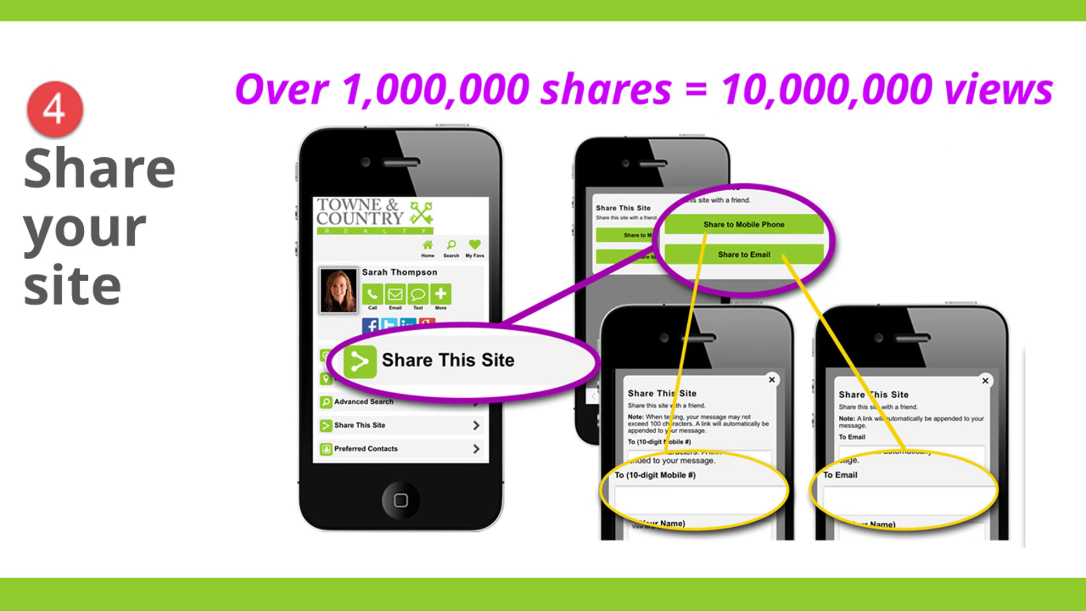
# - Advance the recap deck to step 5, 'Register your buyers'
pyautogui.press('Right')
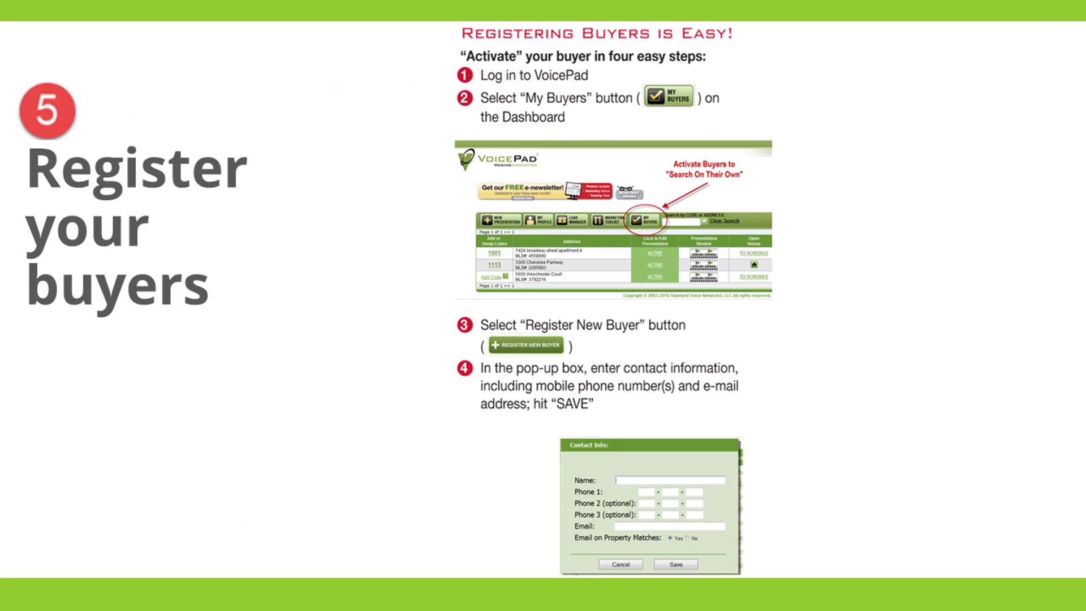